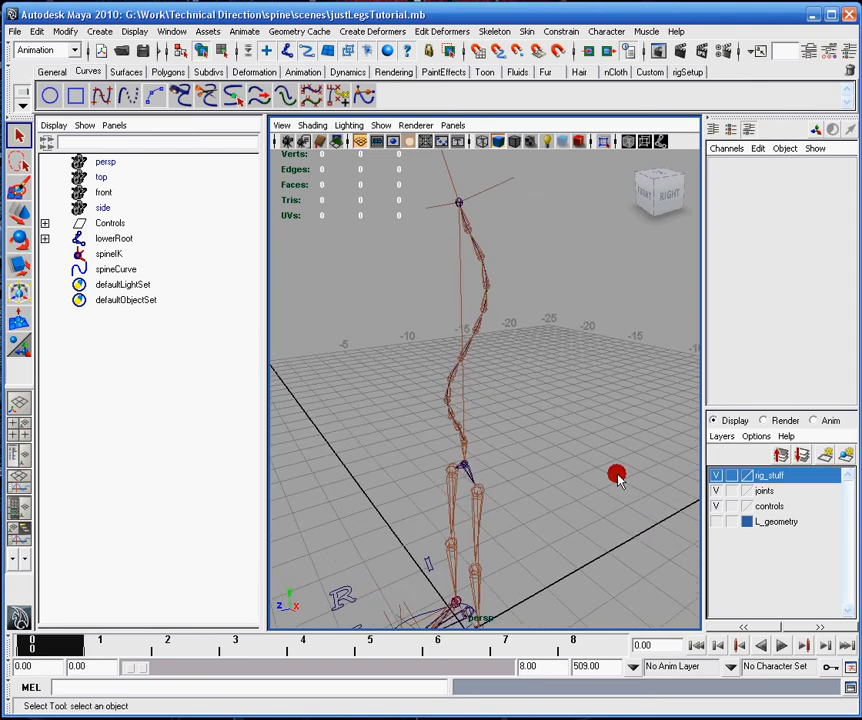
Expand lowerRoot in the Outliner and select the joint1 spine chain beneath hipCenter
left_click_drag(617, 474, 505, 405)
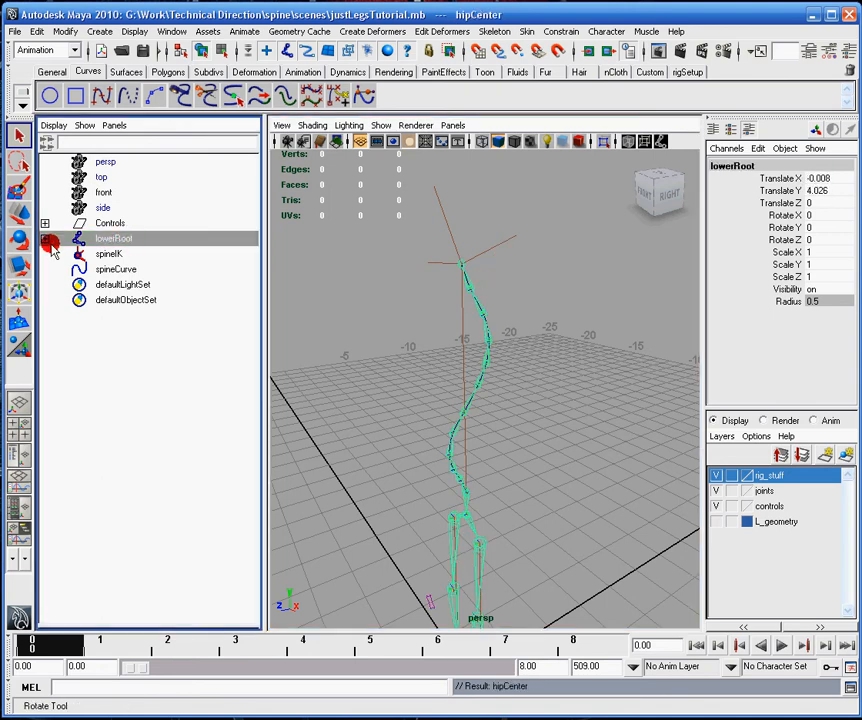
left_click(45, 238)
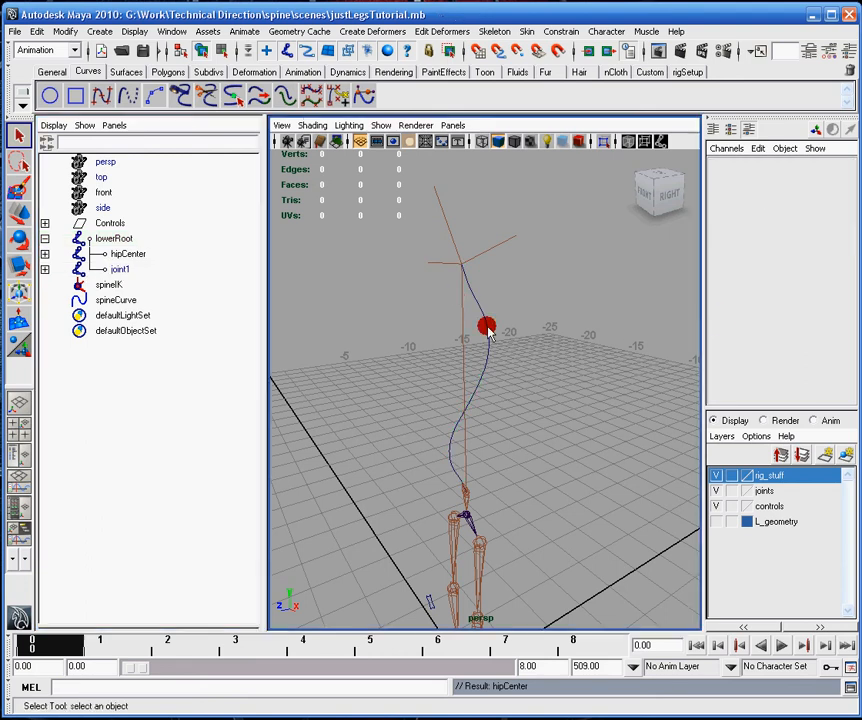
left_click(116, 300)
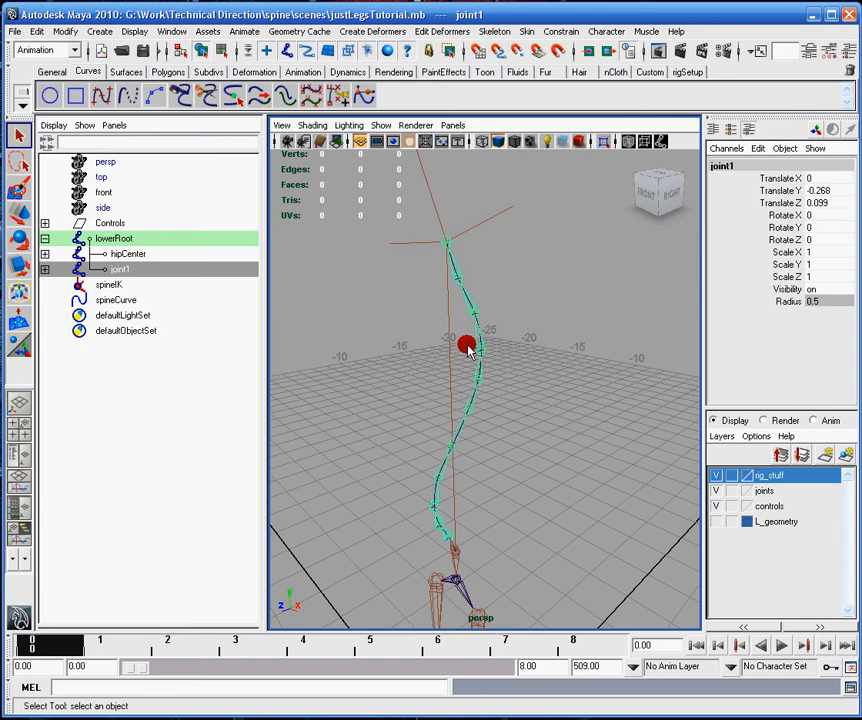
left_click(115, 300)
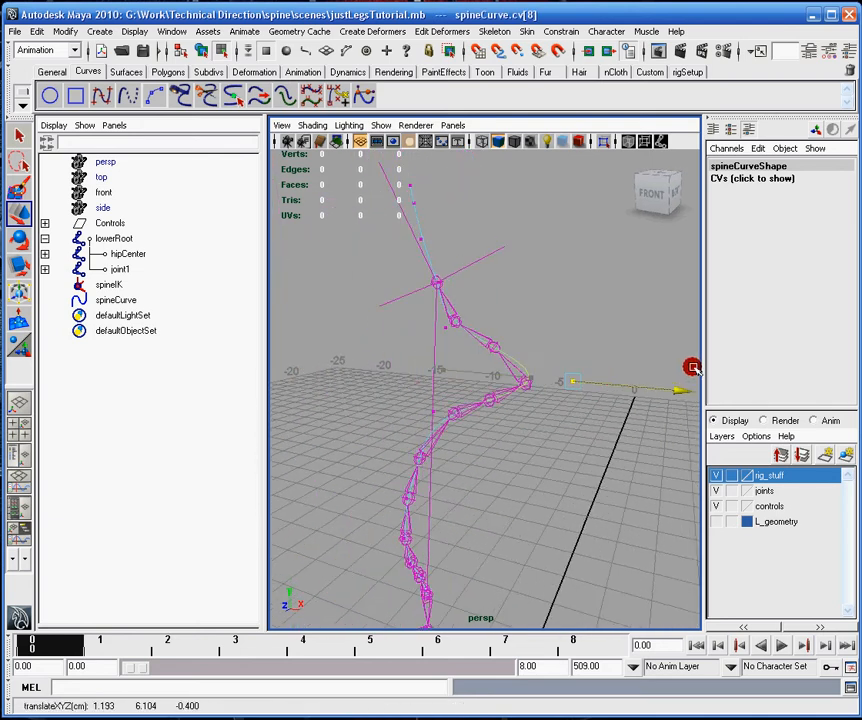
left_click_drag(693, 367, 631, 370)
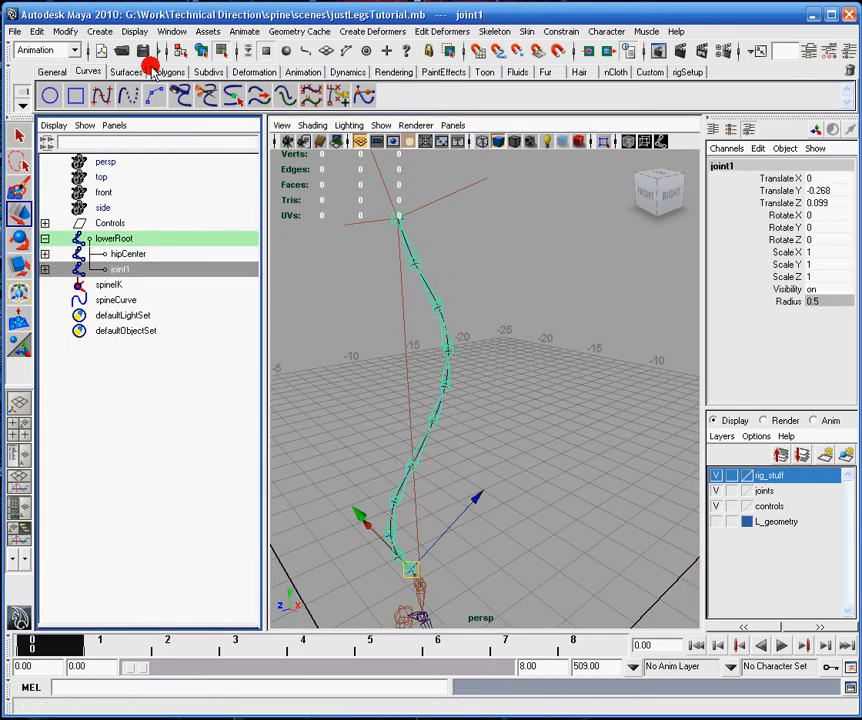
Rename the spine hierarchy's joints from 'joint' to 'highRes' with Search and Replace Names
left_click(64, 31)
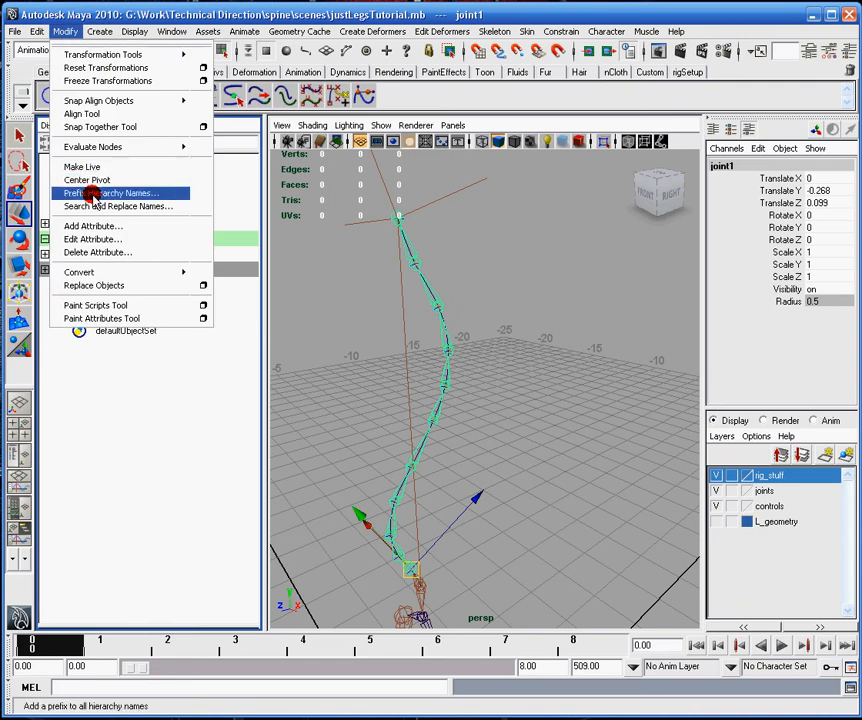
left_click(120, 206)
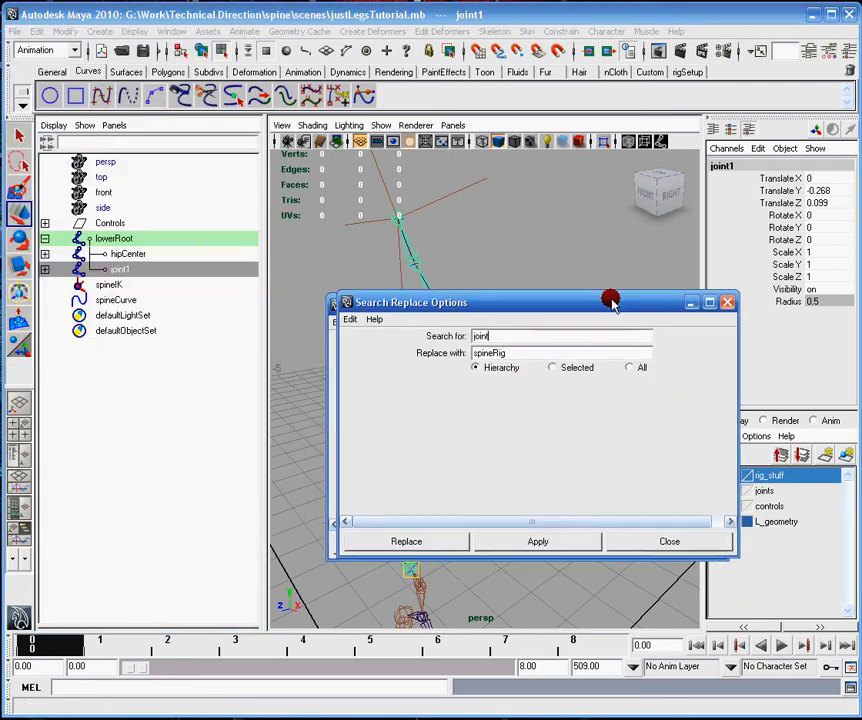
left_click(537, 541)
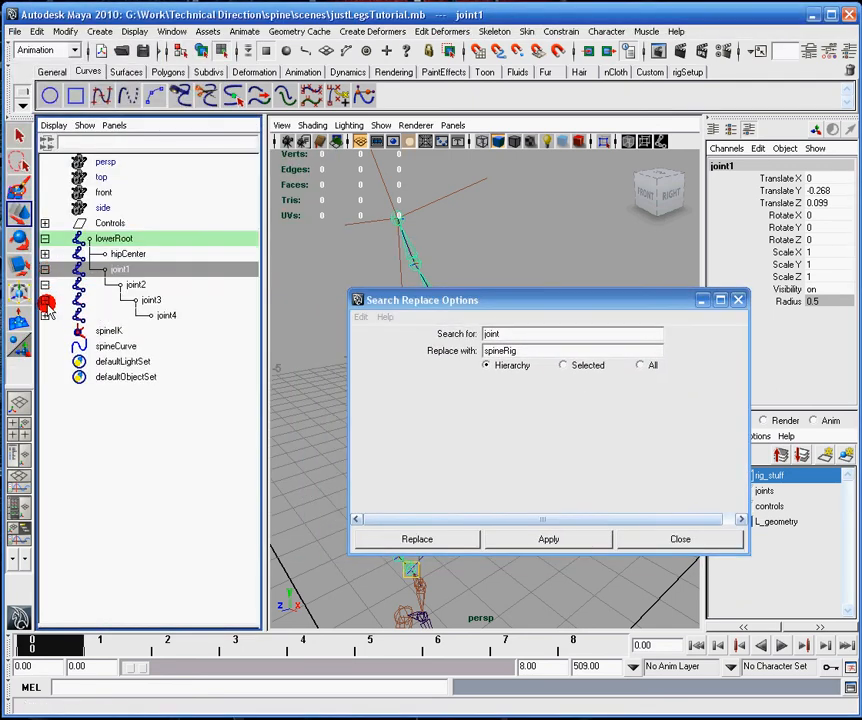
left_click(45, 269)
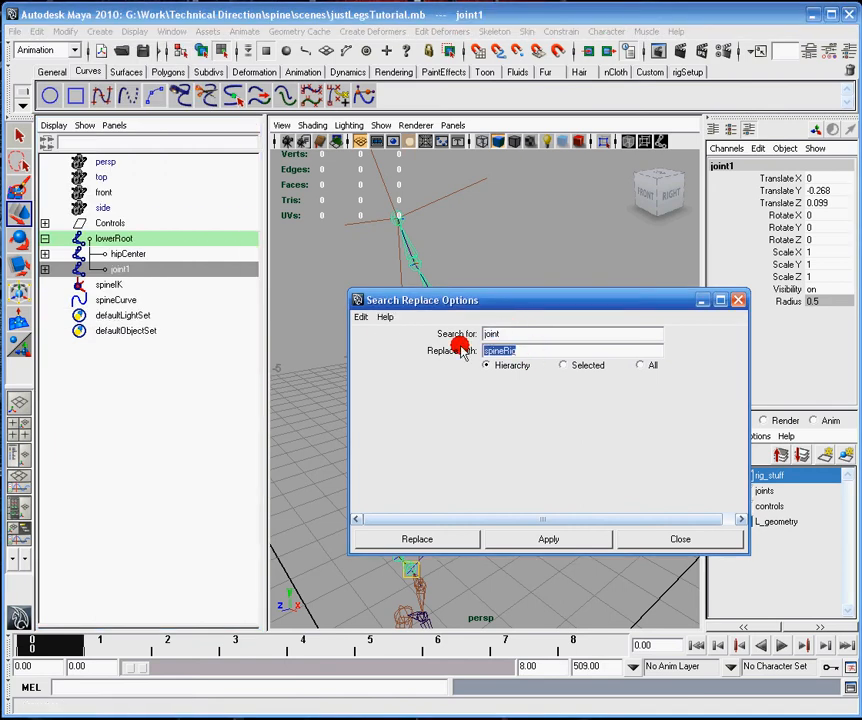
type("highRes")
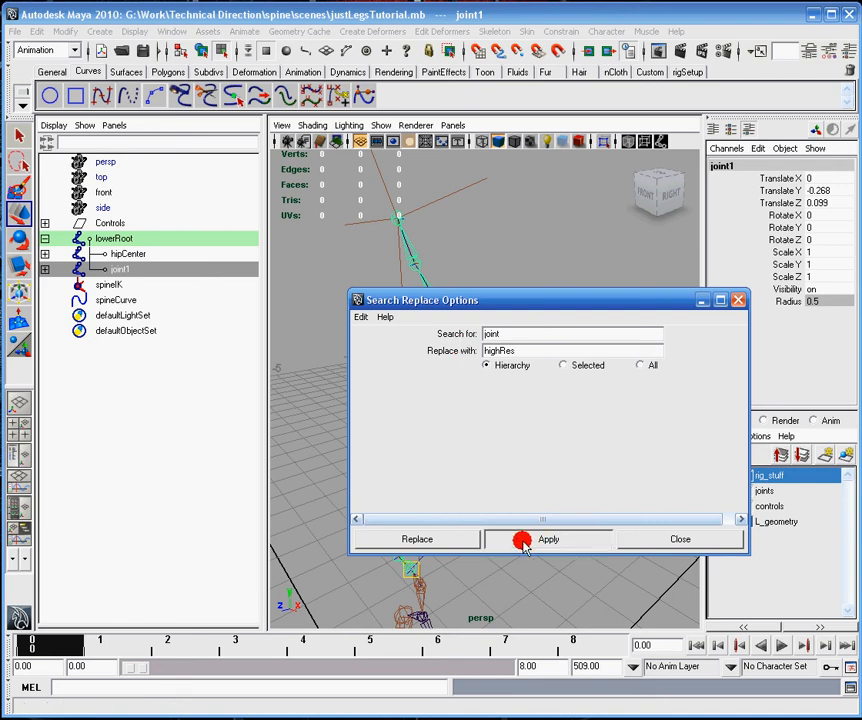
left_click(548, 539)
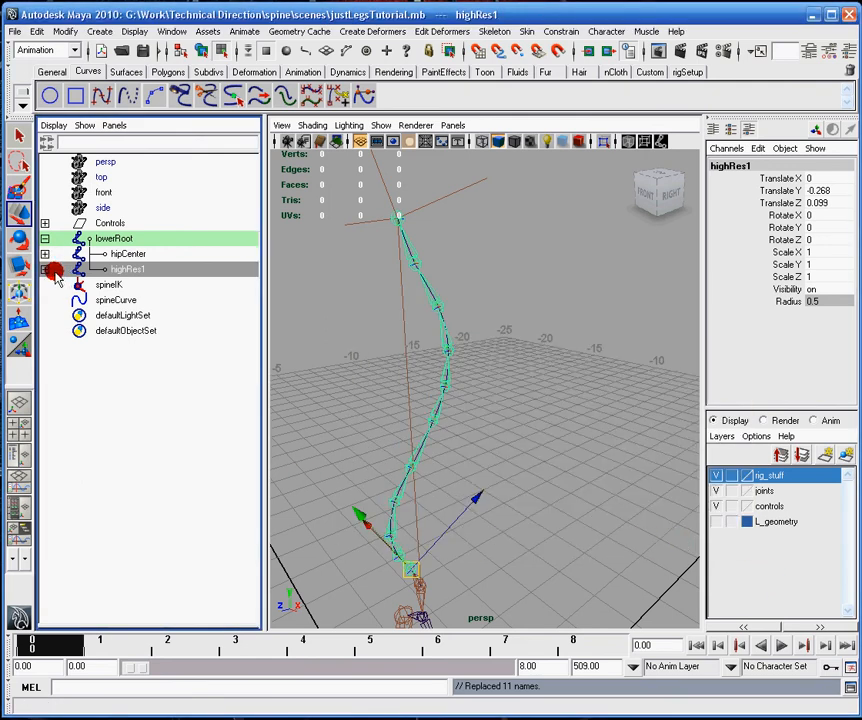
left_click(45, 269)
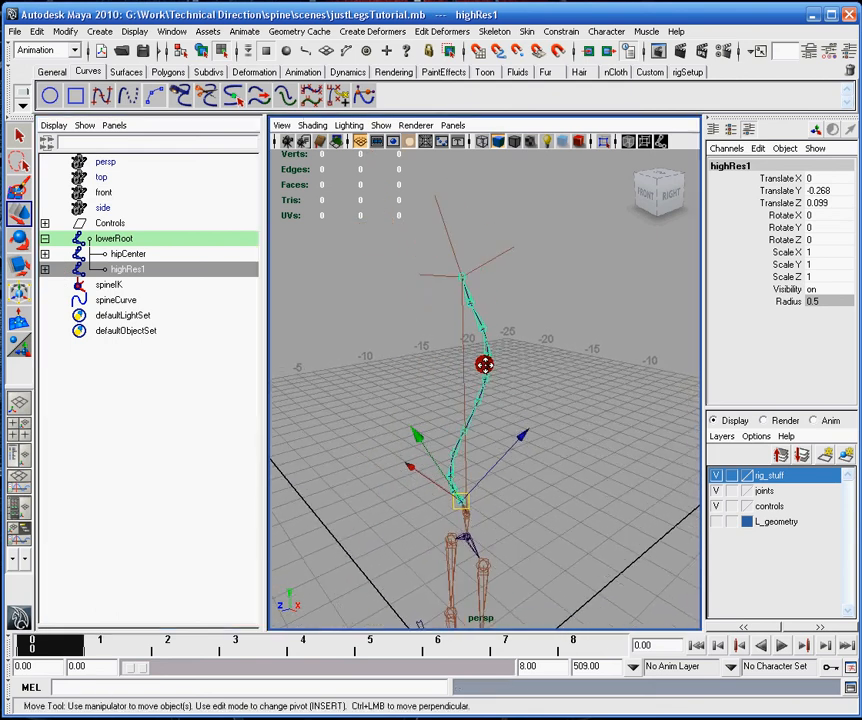
mouse_move(563, 353)
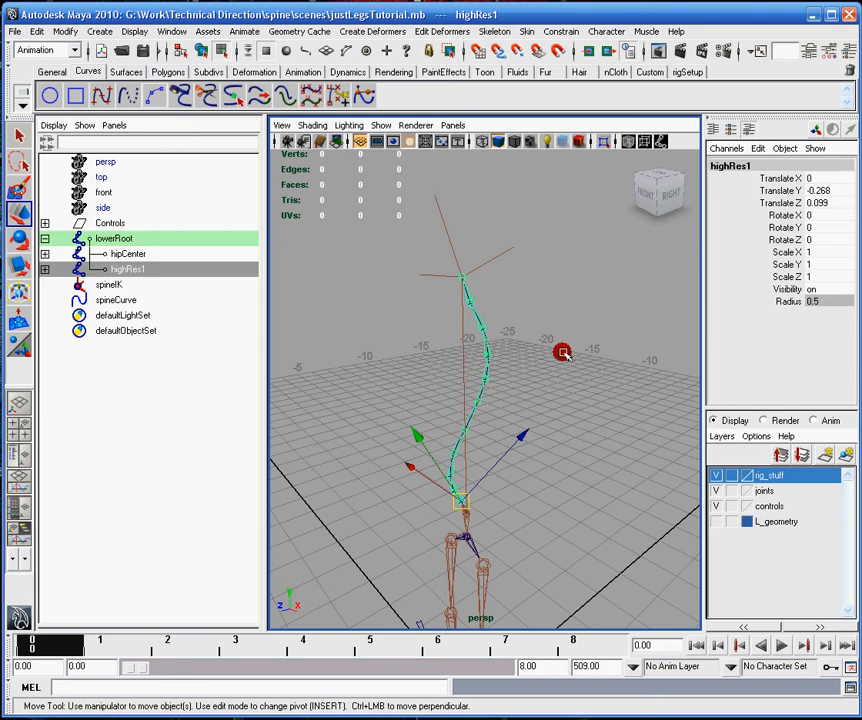
mouse_move(511, 376)
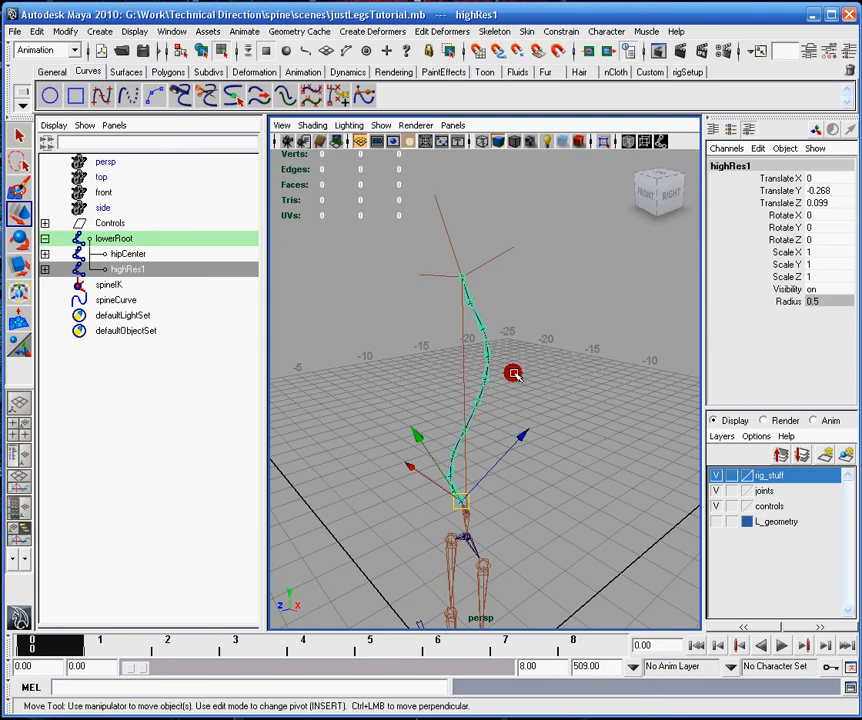
left_click_drag(513, 373, 437, 287)
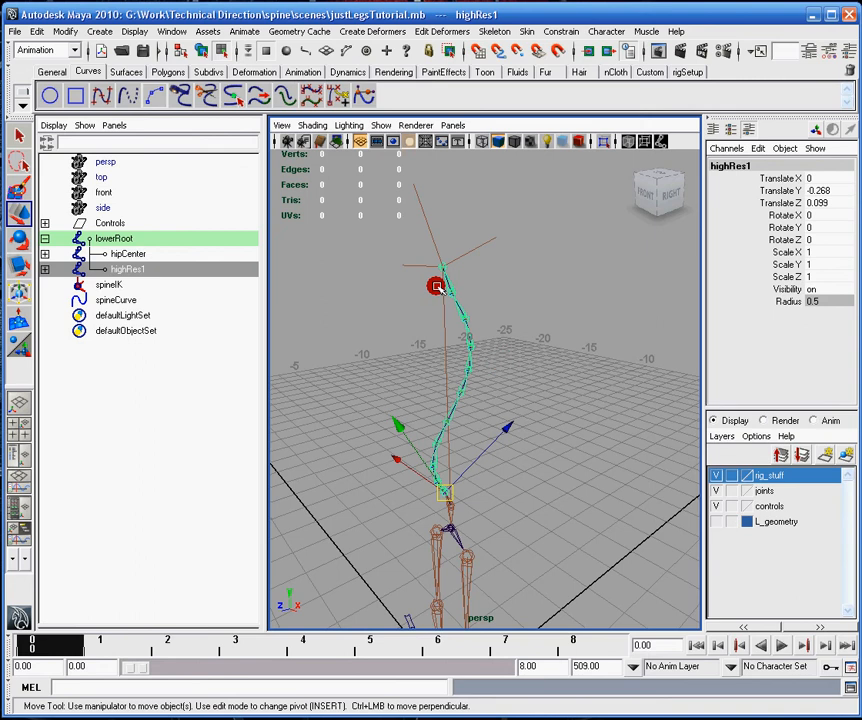
left_click_drag(437, 287, 483, 374)
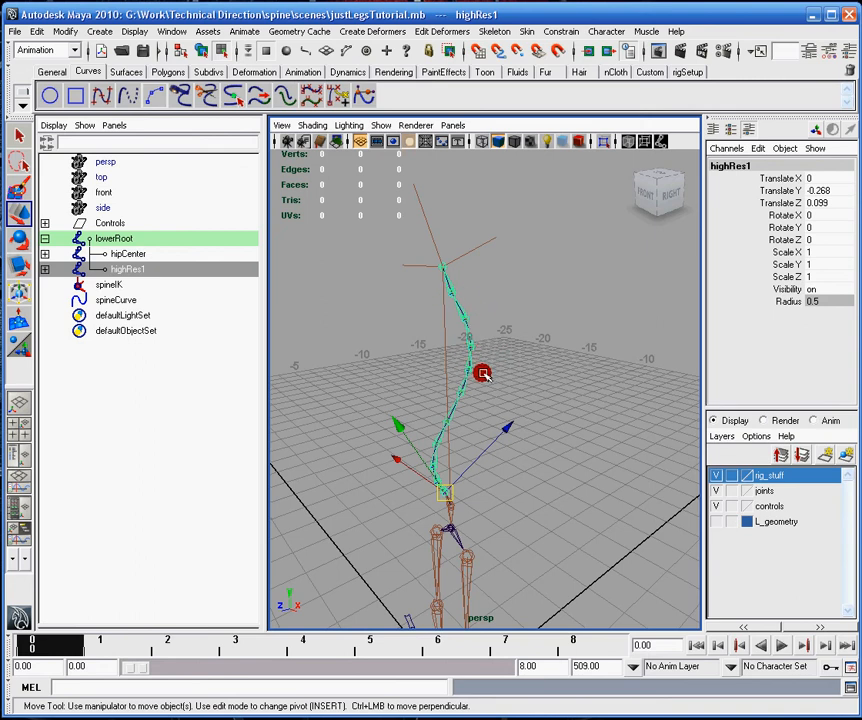
mouse_move(472, 291)
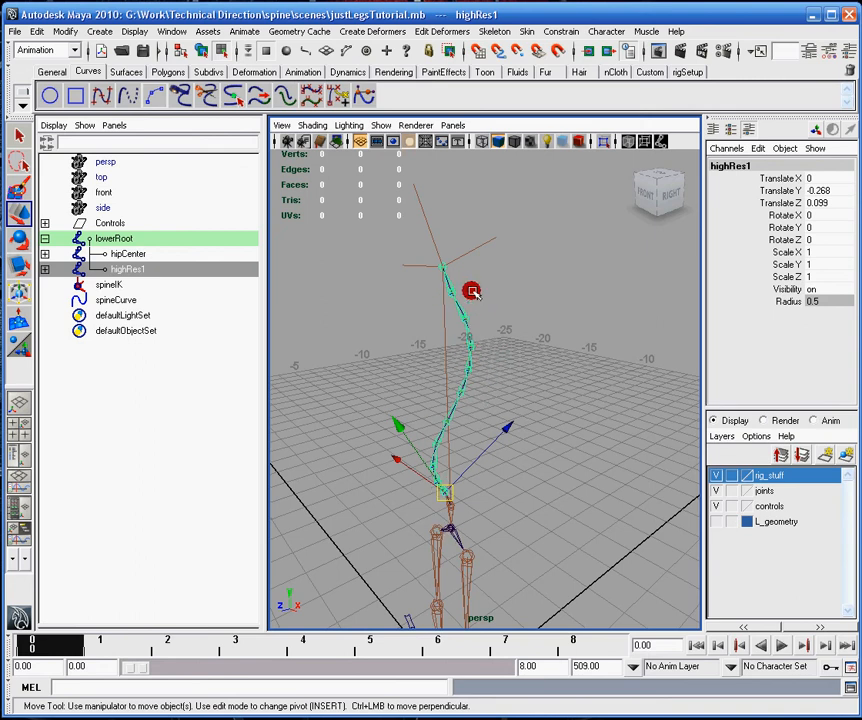
mouse_move(463, 305)
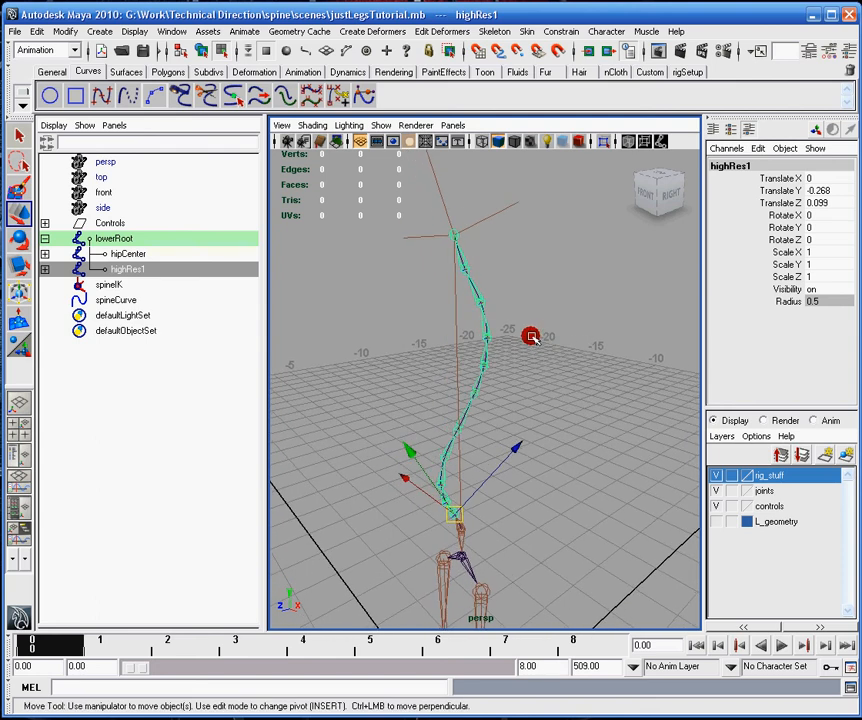
mouse_move(547, 388)
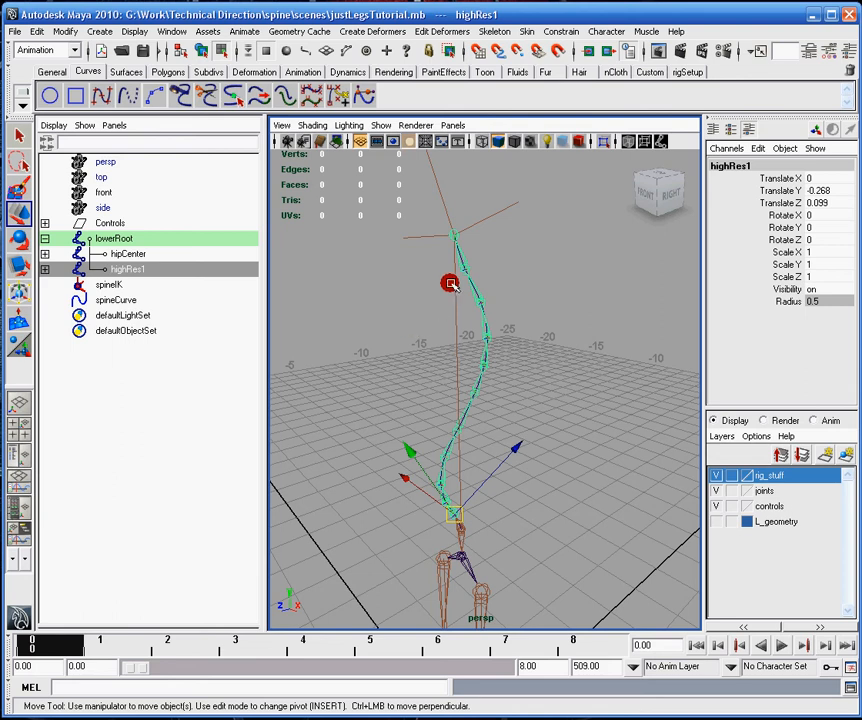
mouse_move(479, 378)
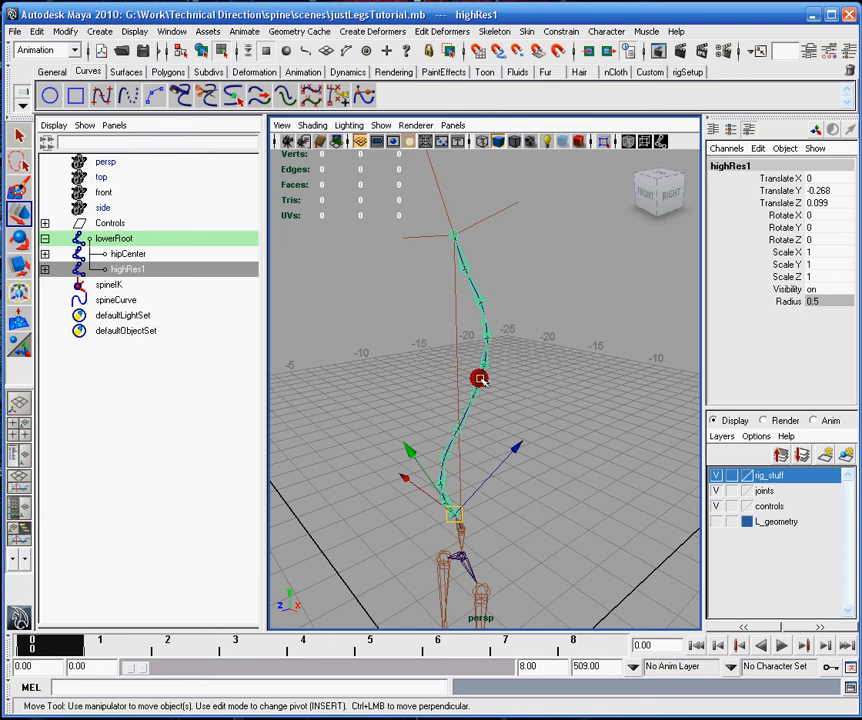
left_click_drag(479, 379, 428, 497)
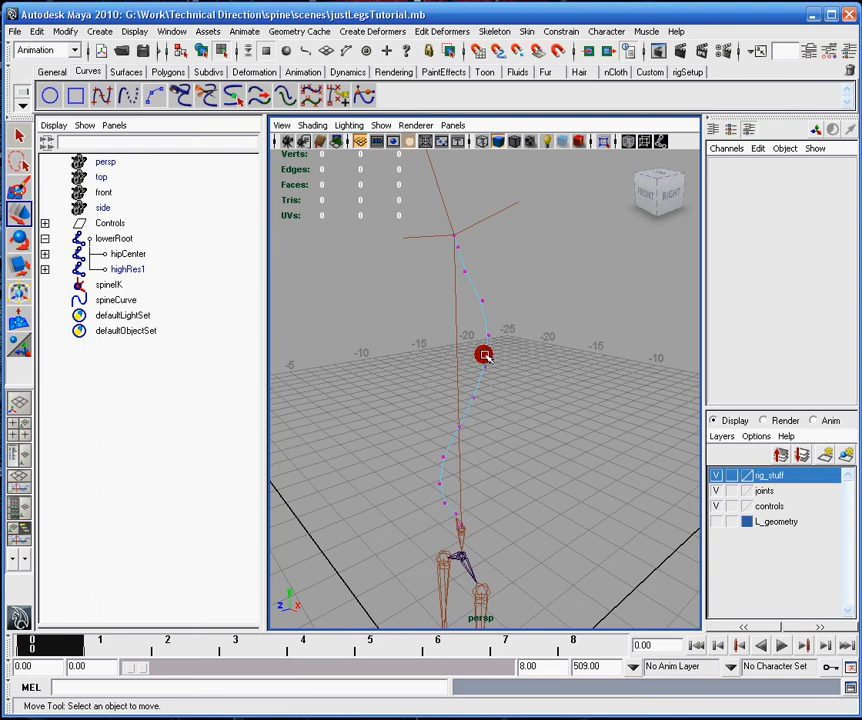
Draw a three-joint chain along spineCurve from the hips up to the chest
left_click(116, 300)
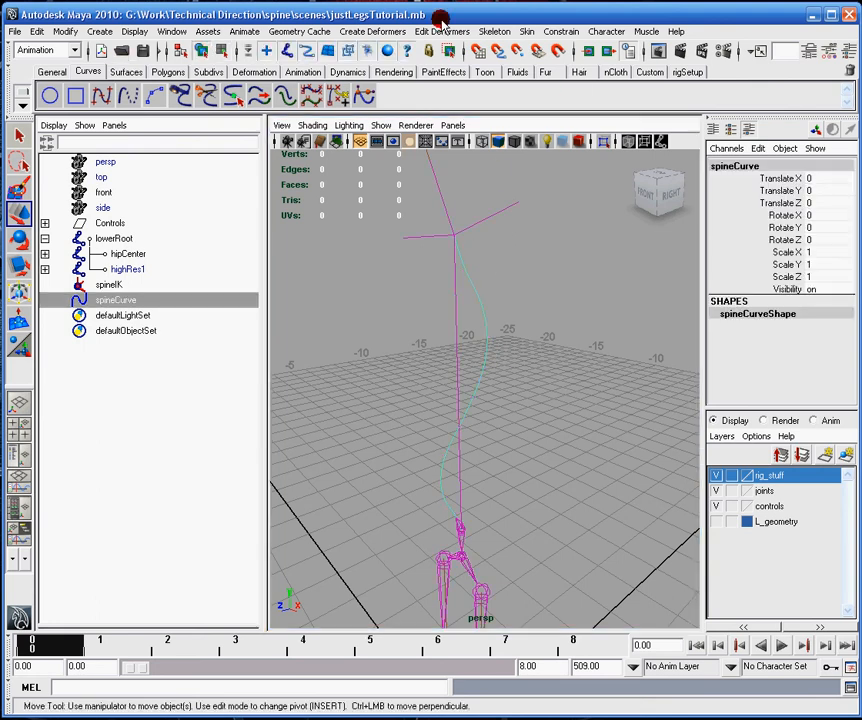
left_click(494, 31)
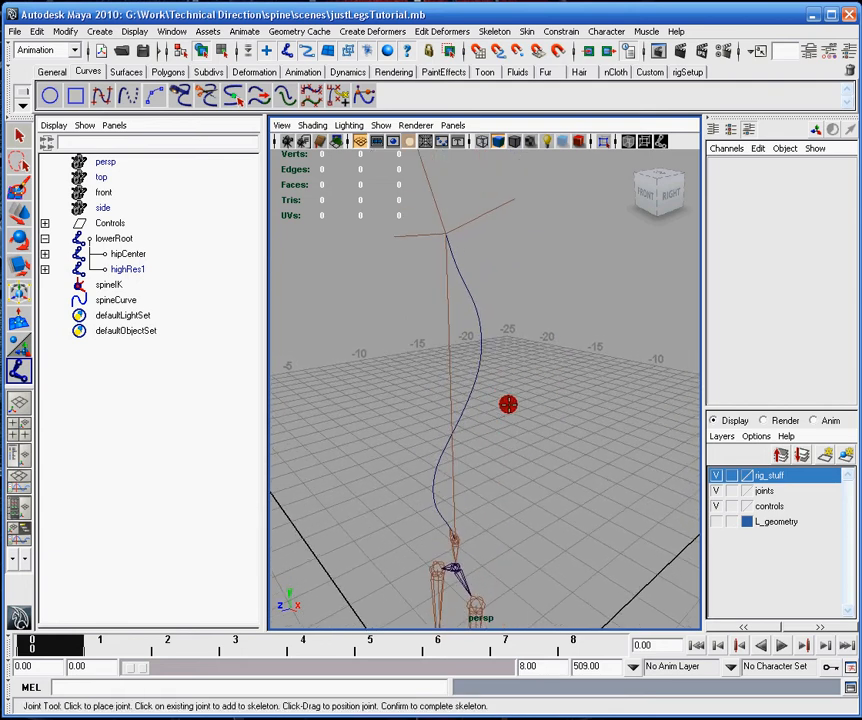
left_click_drag(507, 405, 468, 391)
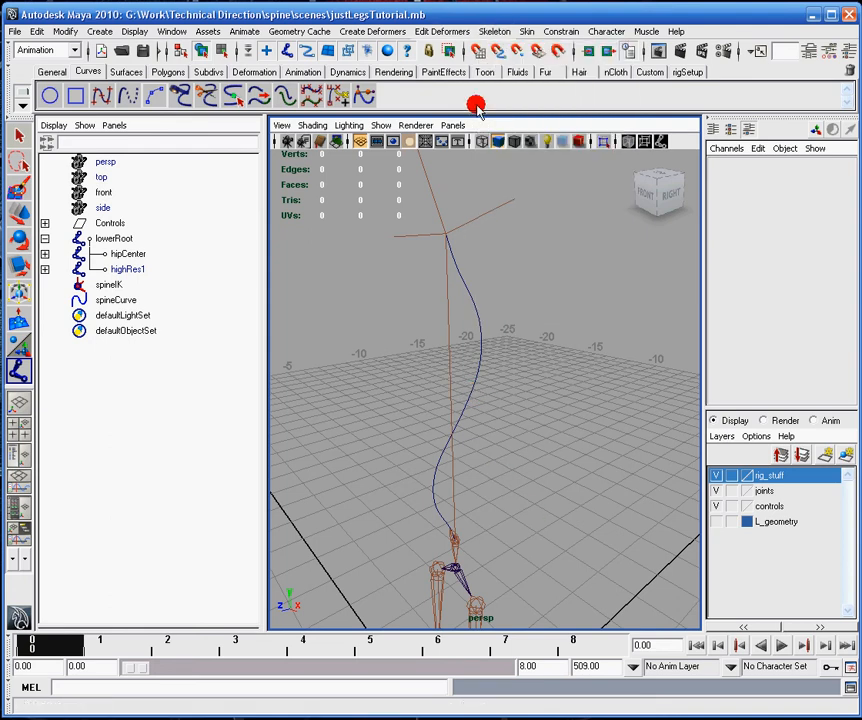
left_click(477, 105)
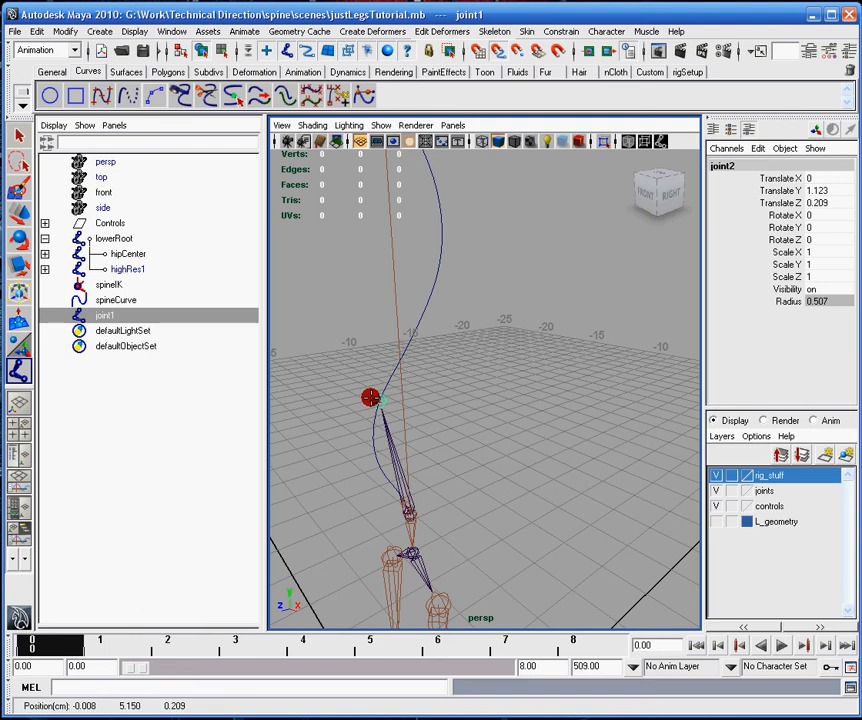
left_click_drag(365, 398, 390, 482)
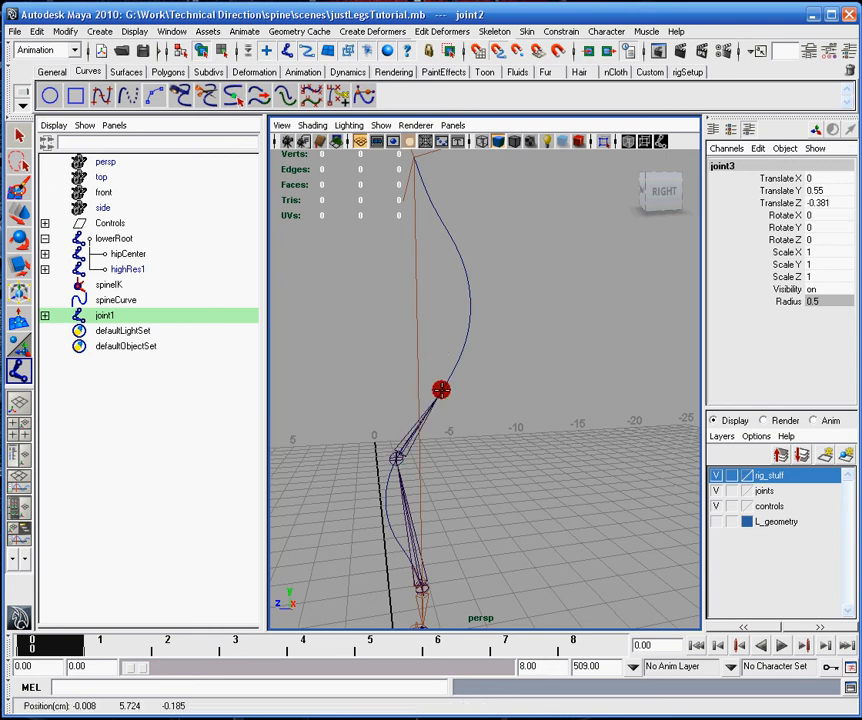
left_click_drag(441, 390, 457, 354)
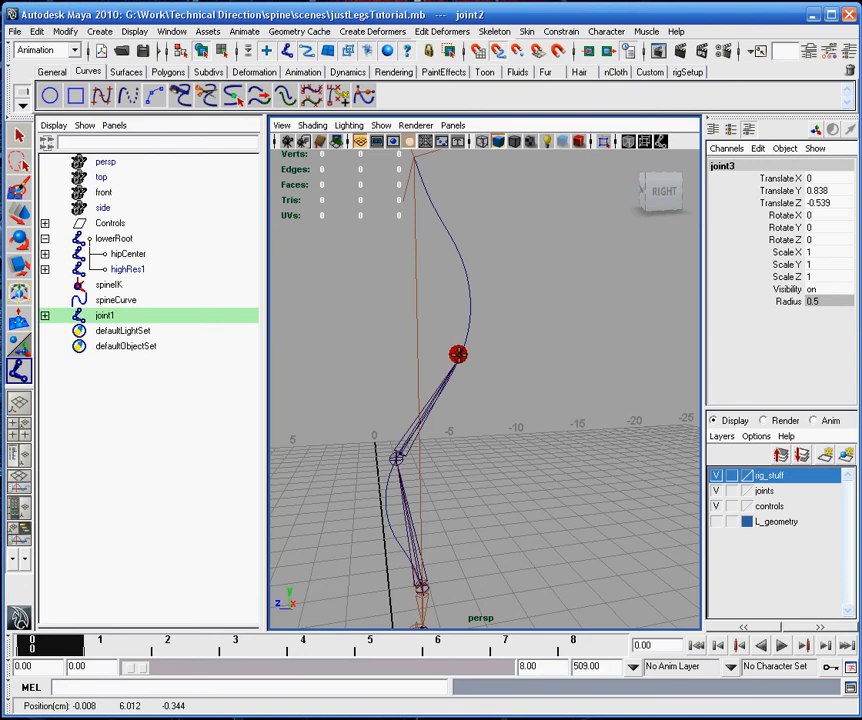
left_click_drag(457, 353, 432, 350)
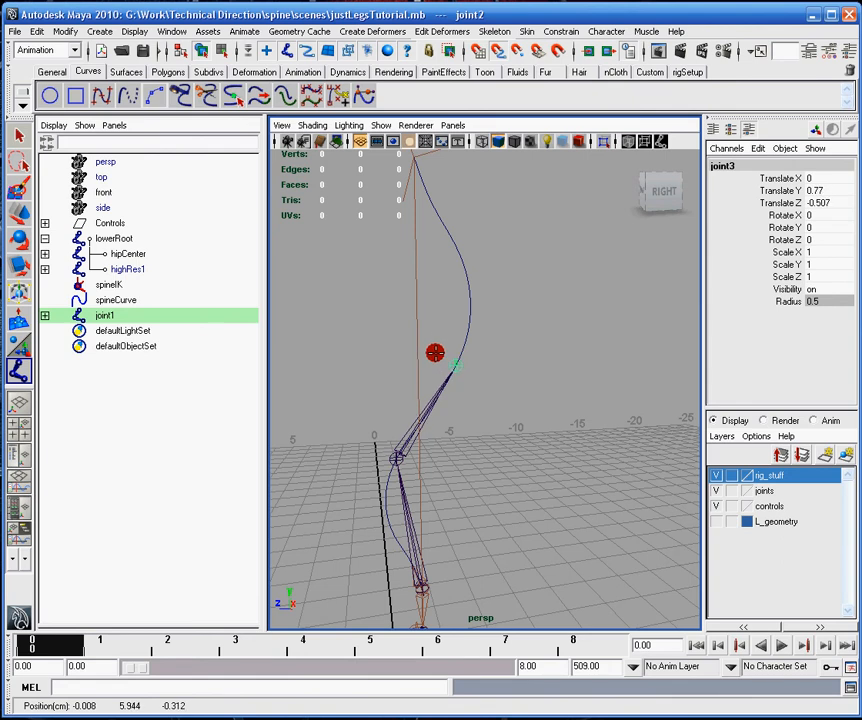
left_click_drag(455, 368, 460, 355)
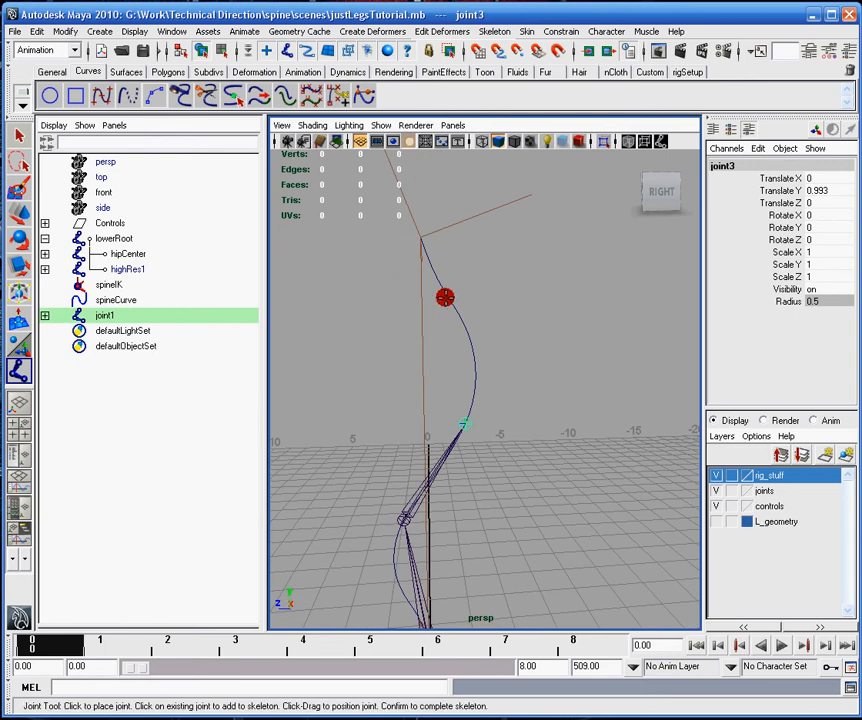
left_click(420, 237)
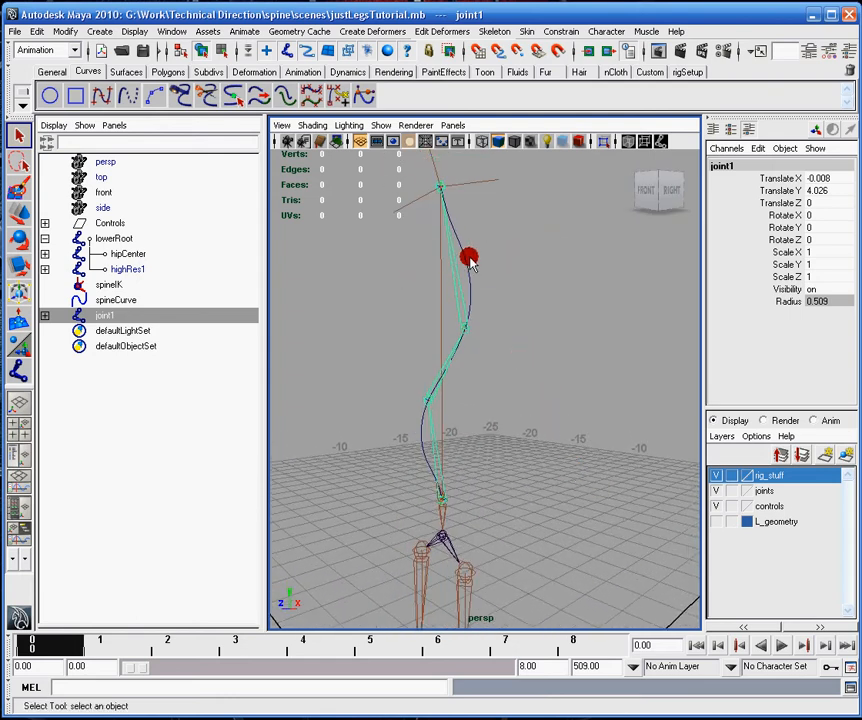
Orbit around the new joint1 chain to inspect it, and bring up the Create menu
left_click_drag(470, 260, 445, 332)
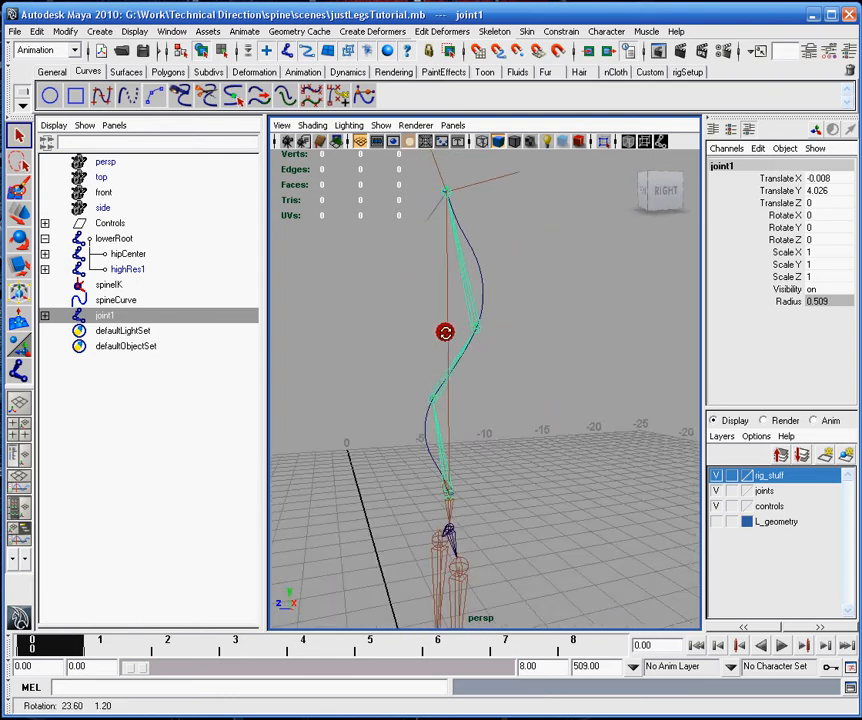
left_click_drag(445, 332, 547, 361)
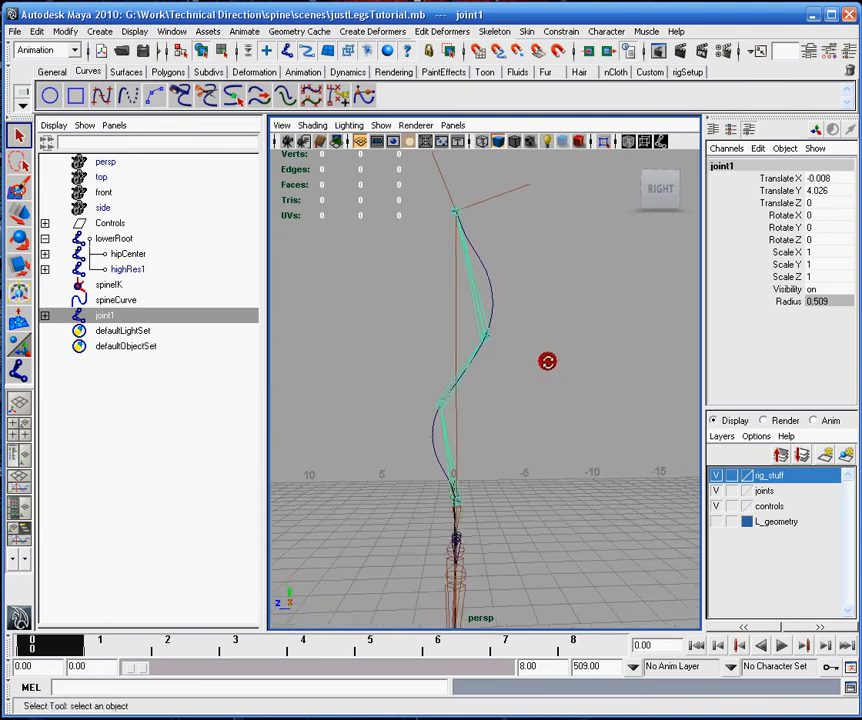
left_click_drag(547, 361, 437, 387)
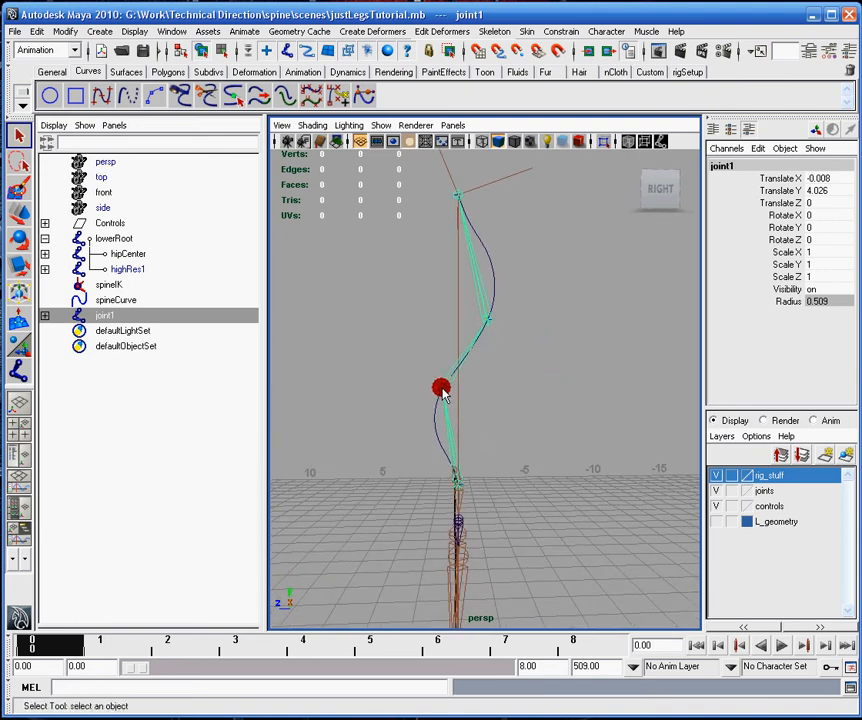
left_click_drag(438, 388, 455, 350)
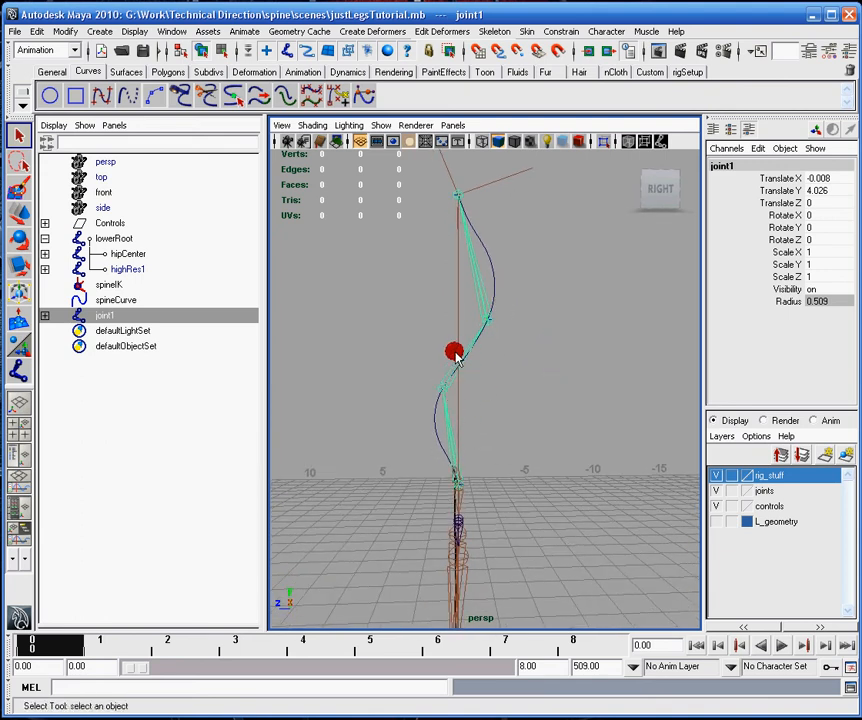
left_click_drag(455, 352, 460, 388)
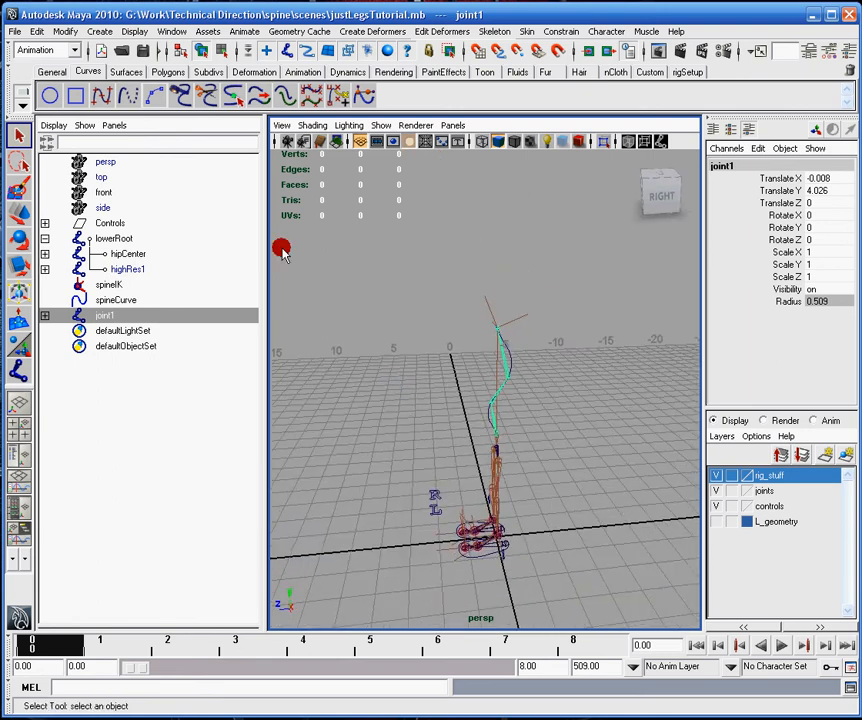
left_click(99, 31)
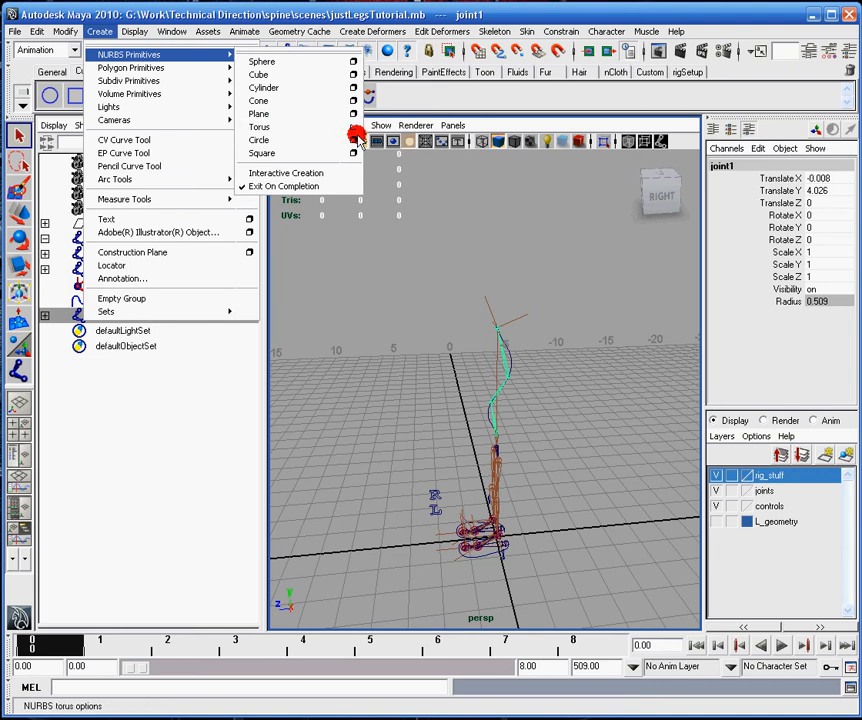
Create nurbsCircle1 from the NURBS Circle options and place it at the spine base
left_click(353, 140)
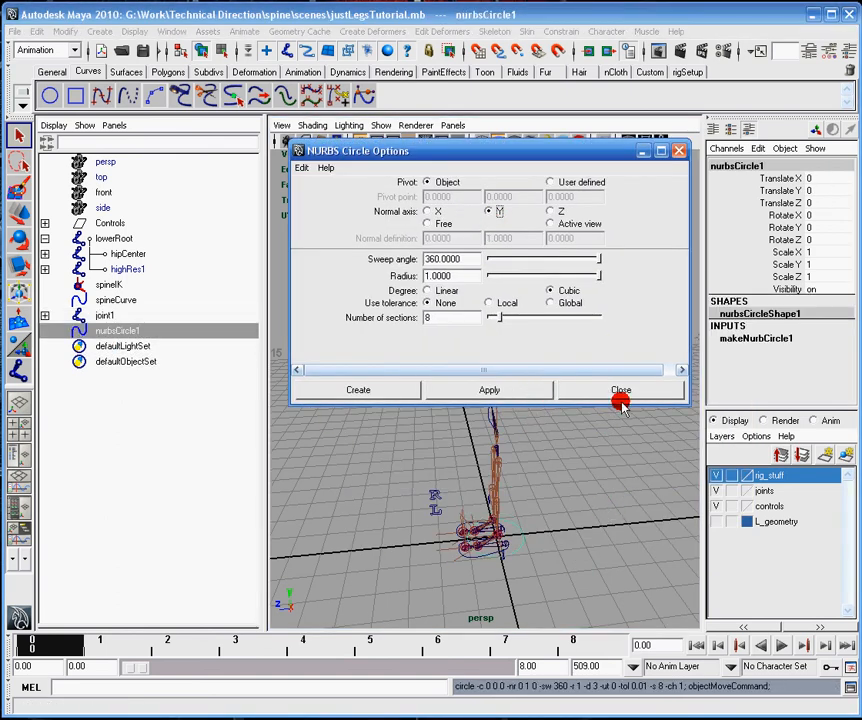
left_click(620, 390)
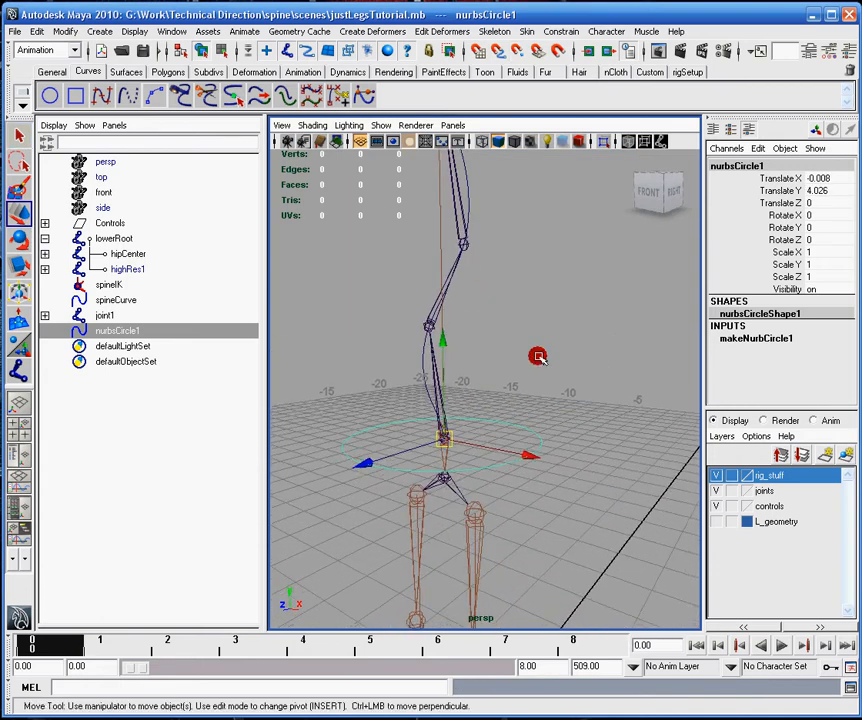
Move the copied circles up to the second and top spine joints, checking from several angles
left_click_drag(538, 357, 465, 367)
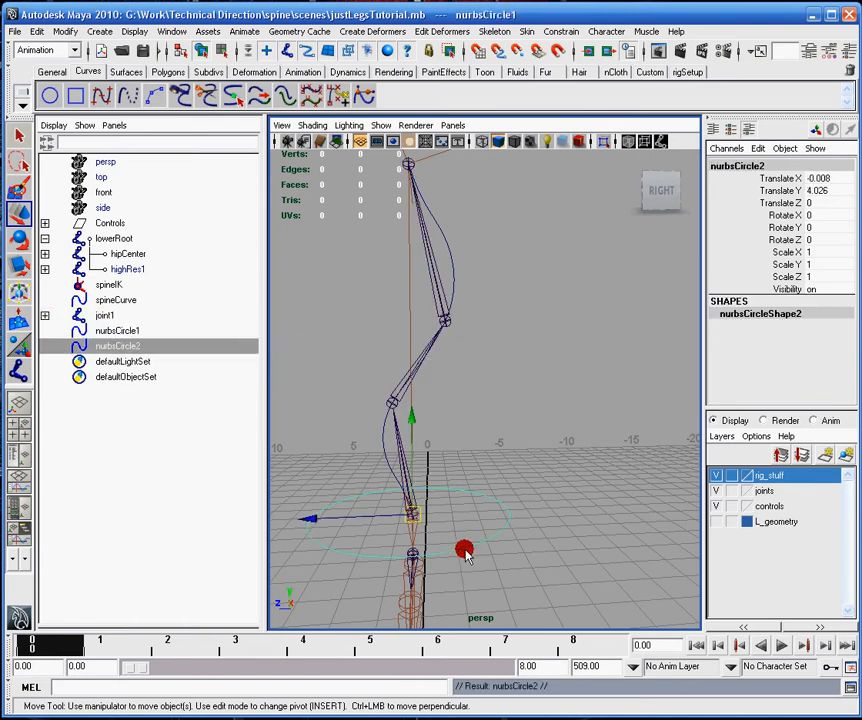
left_click_drag(462, 550, 393, 401)
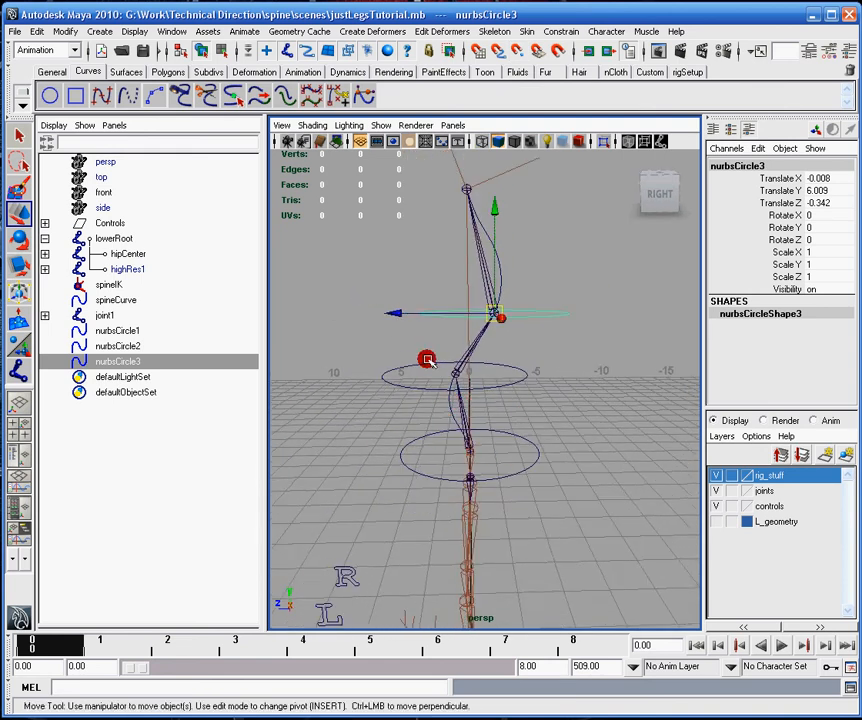
left_click_drag(425, 359, 420, 385)
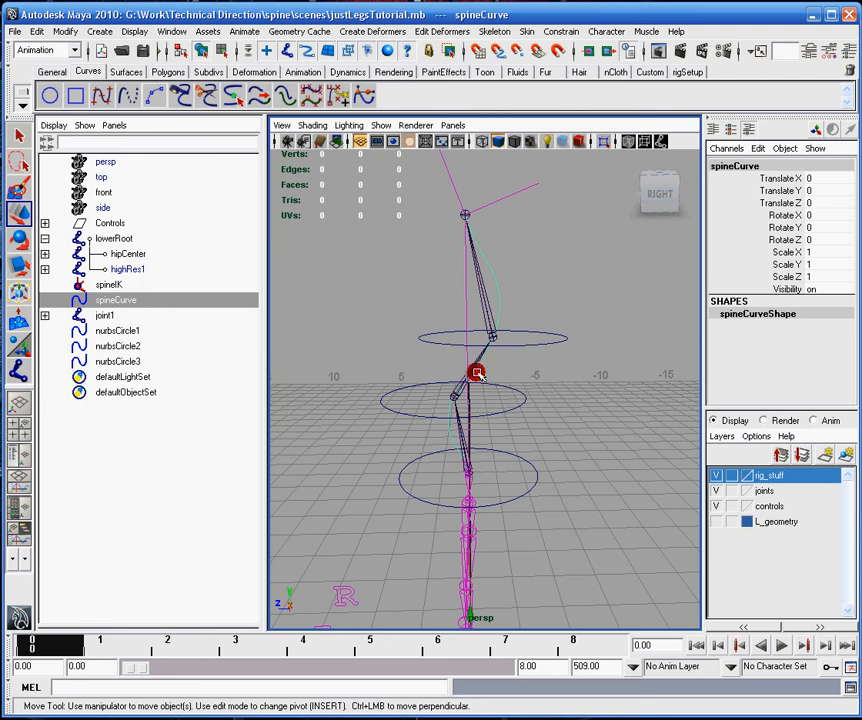
left_click_drag(476, 373, 475, 298)
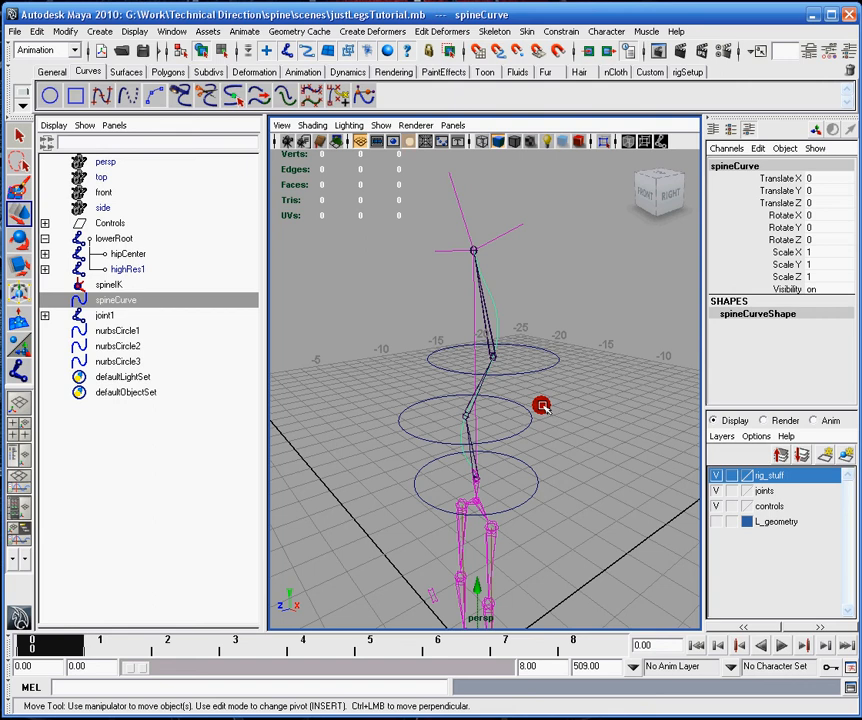
mouse_move(491, 377)
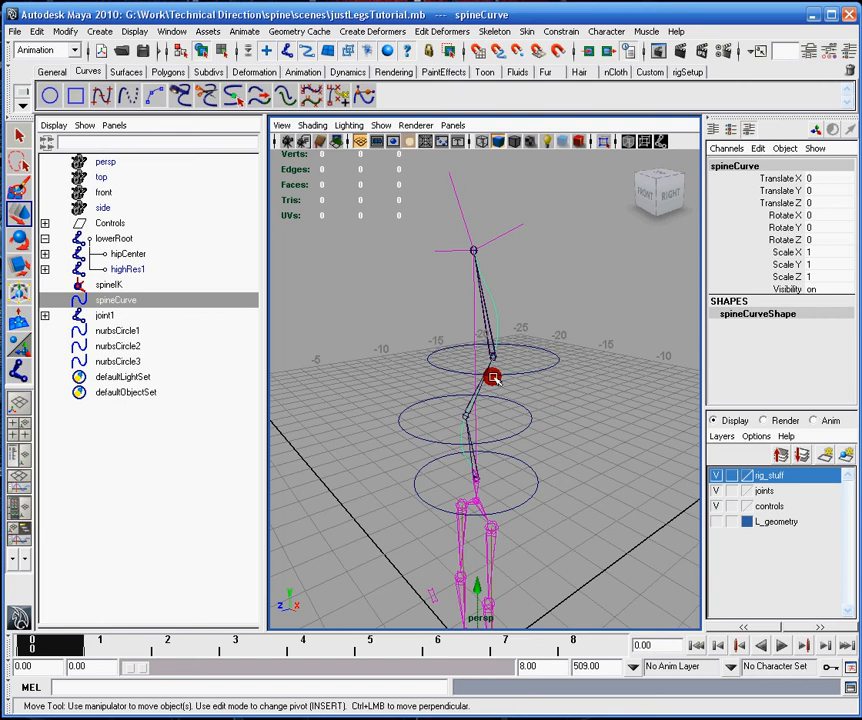
mouse_move(524, 381)
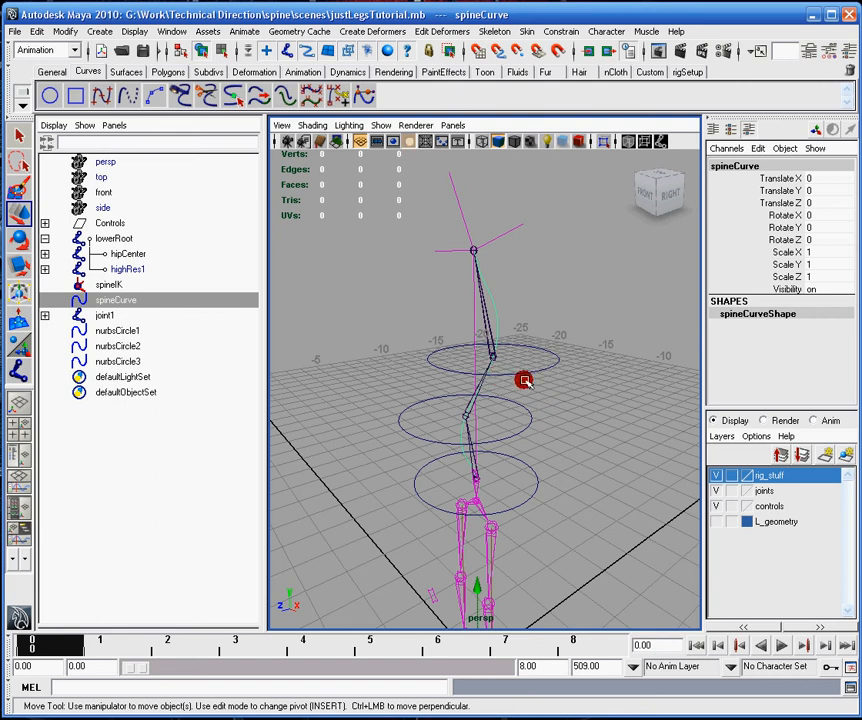
left_click_drag(524, 380, 520, 425)
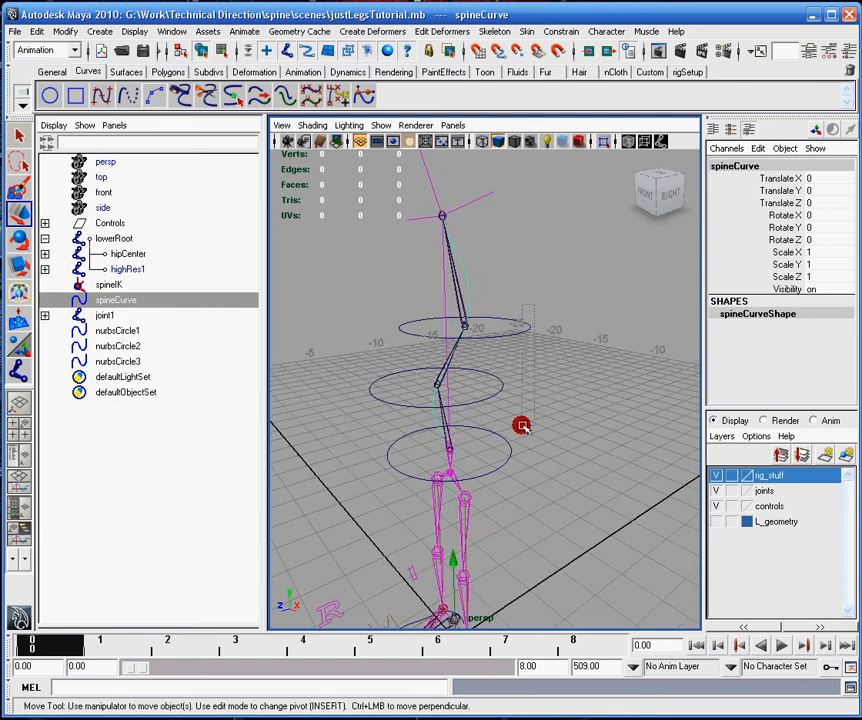
Select the spine joints and orbit around the chain to view their local rotation axes
left_click(118, 330)
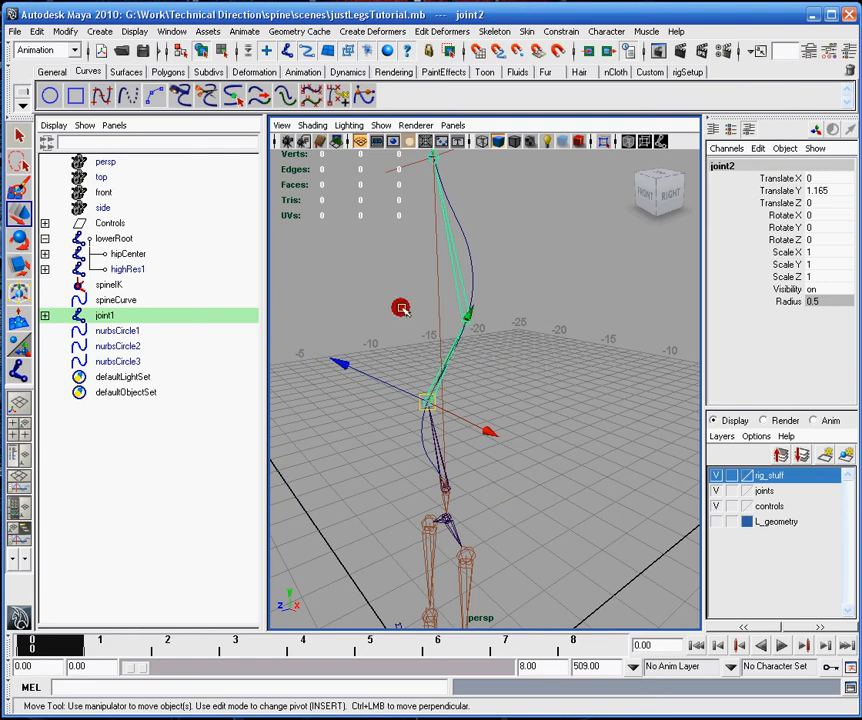
left_click_drag(401, 307, 592, 374)
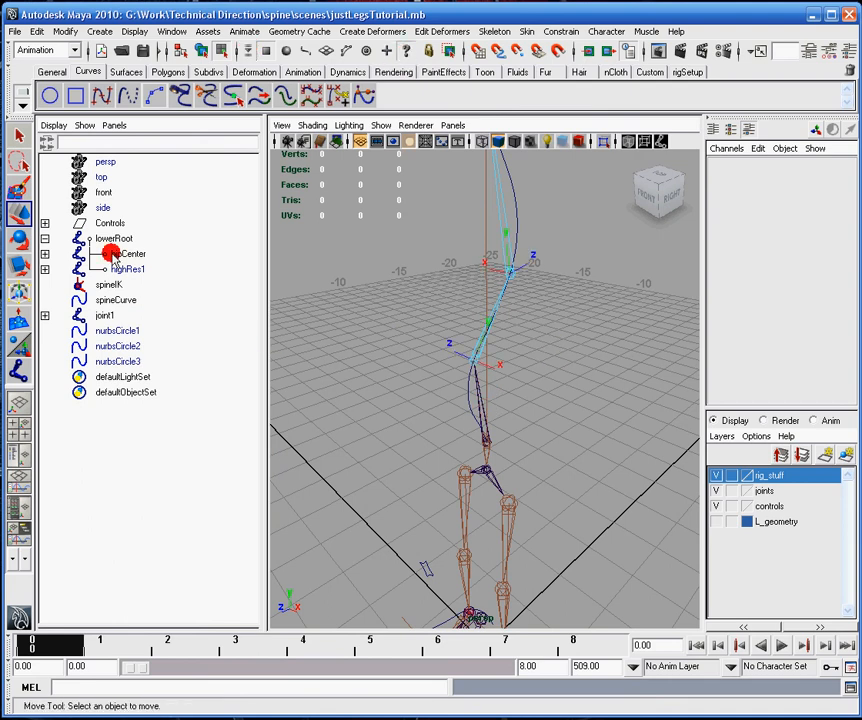
Pick joint2's local rotation axis in component mode, viewing the spine from the front
left_click(106, 315)
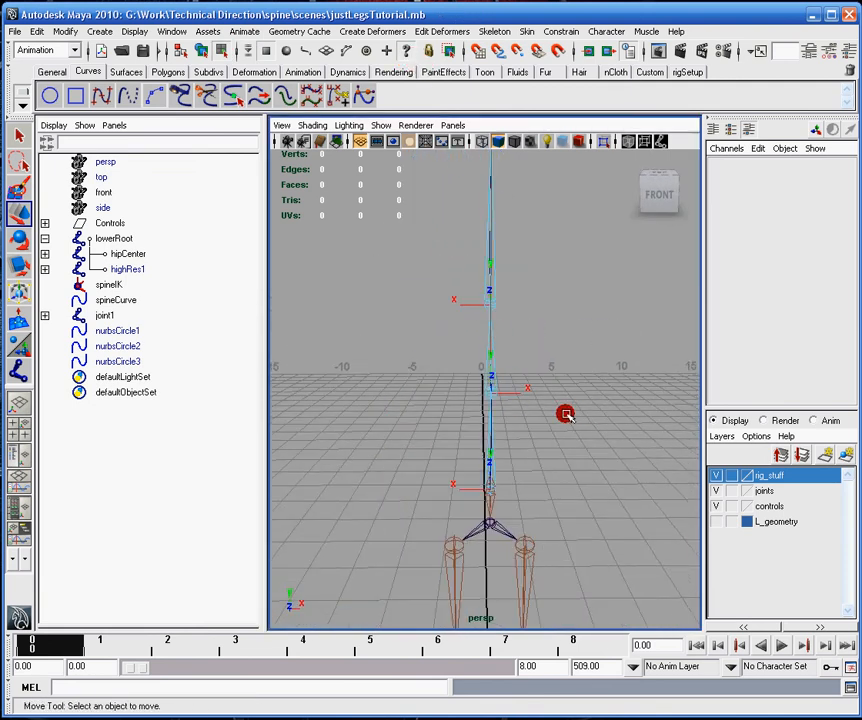
left_click_drag(565, 413, 527, 372)
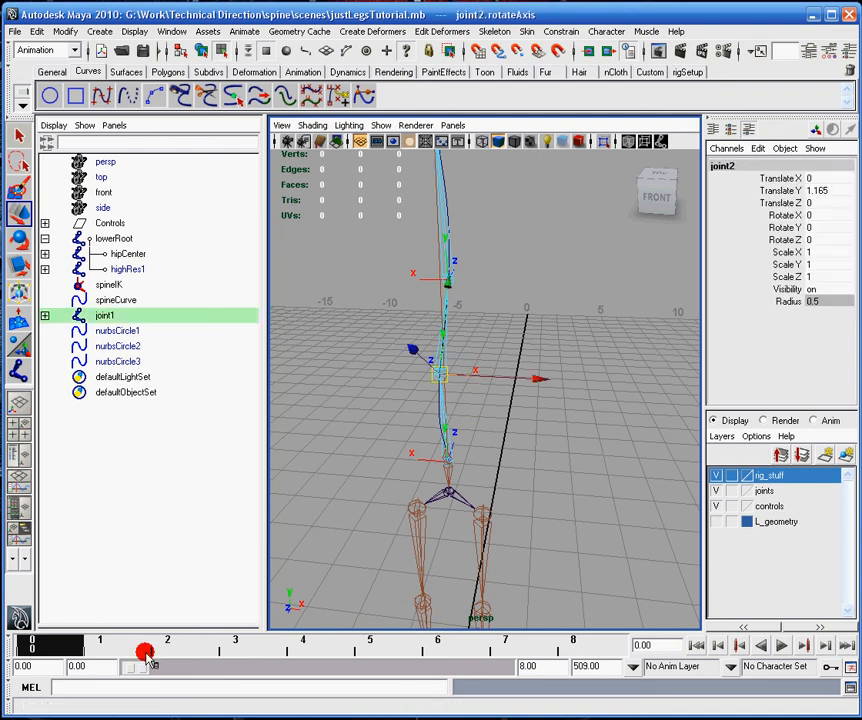
left_click_drag(147, 670, 237, 670)
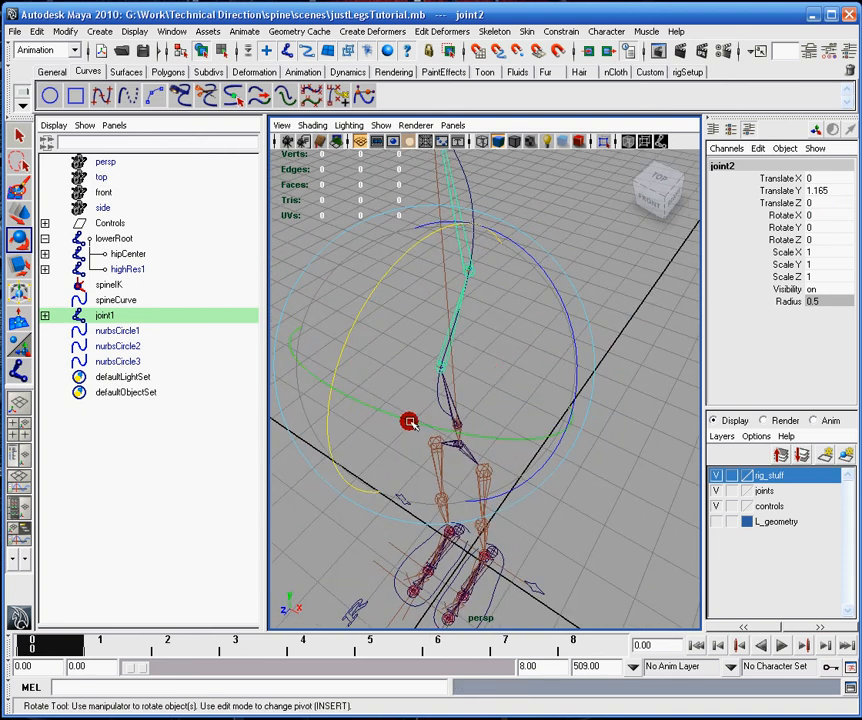
Adjust the middle joint's axis, then tilt joint1's rotation axis about -10.6° around Y
left_click_drag(409, 421, 571, 392)
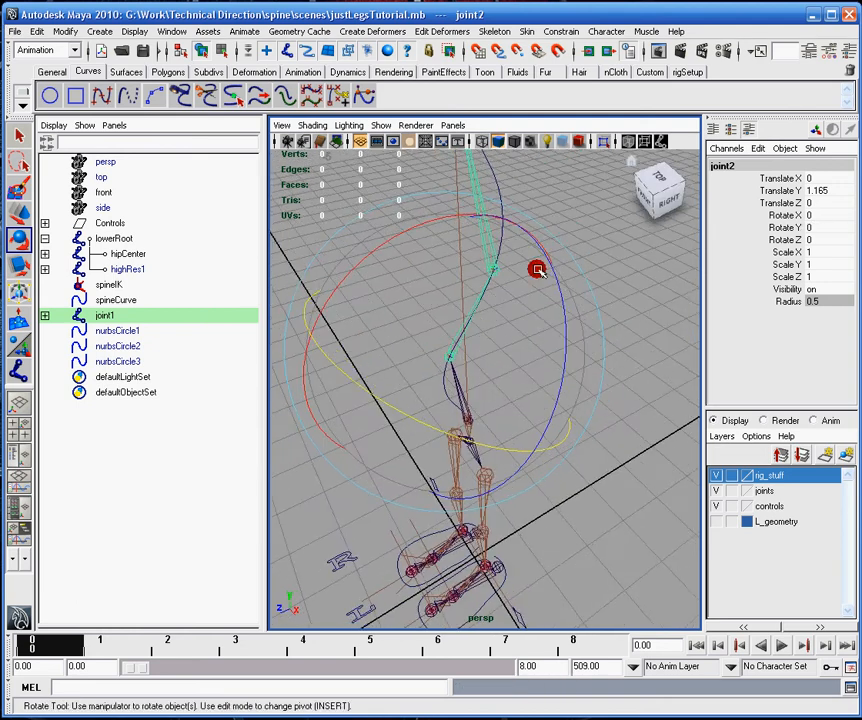
left_click_drag(537, 269, 563, 324)
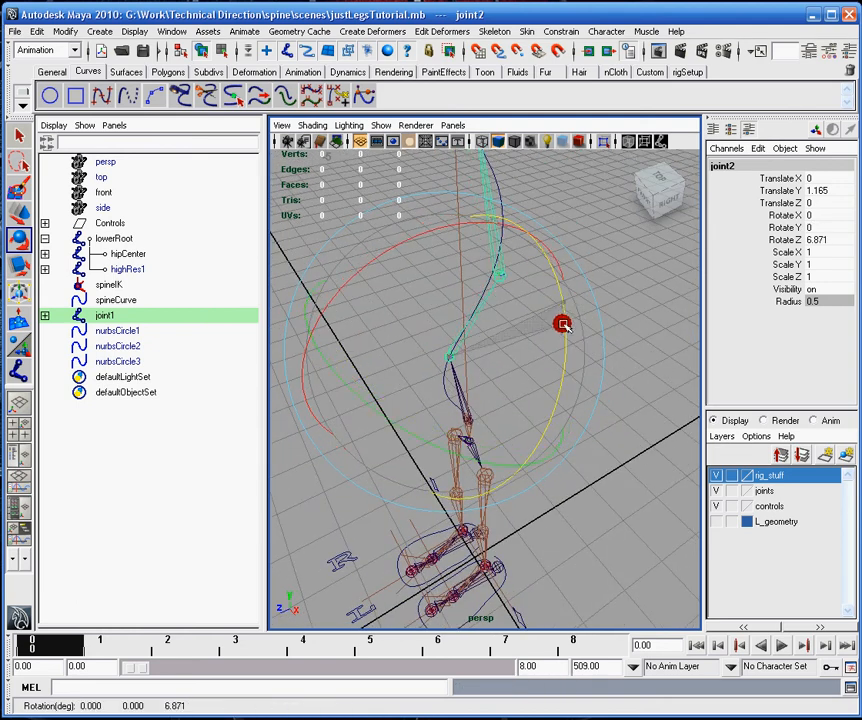
left_click_drag(563, 323, 553, 449)
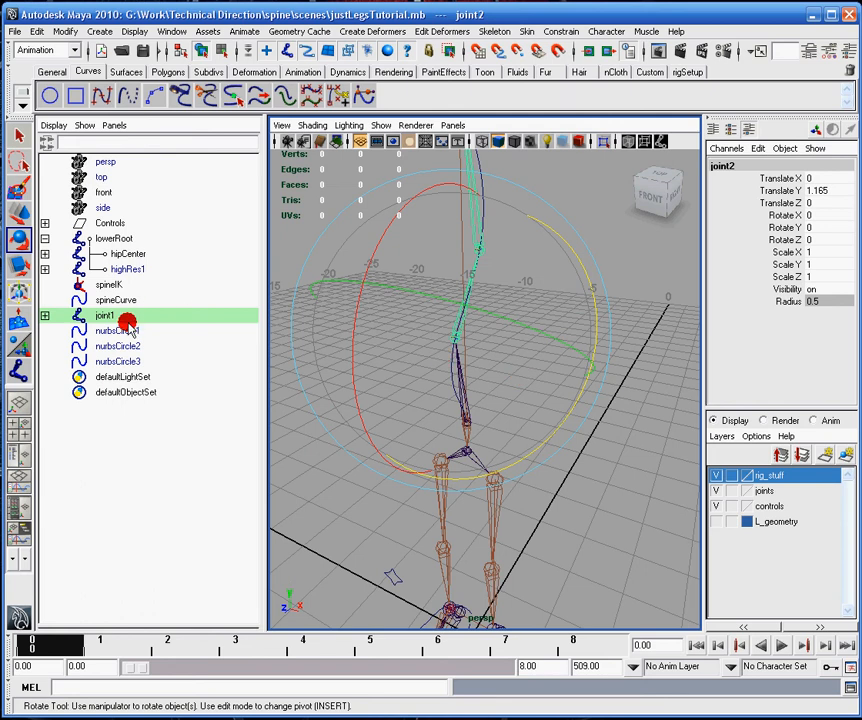
left_click(117, 330)
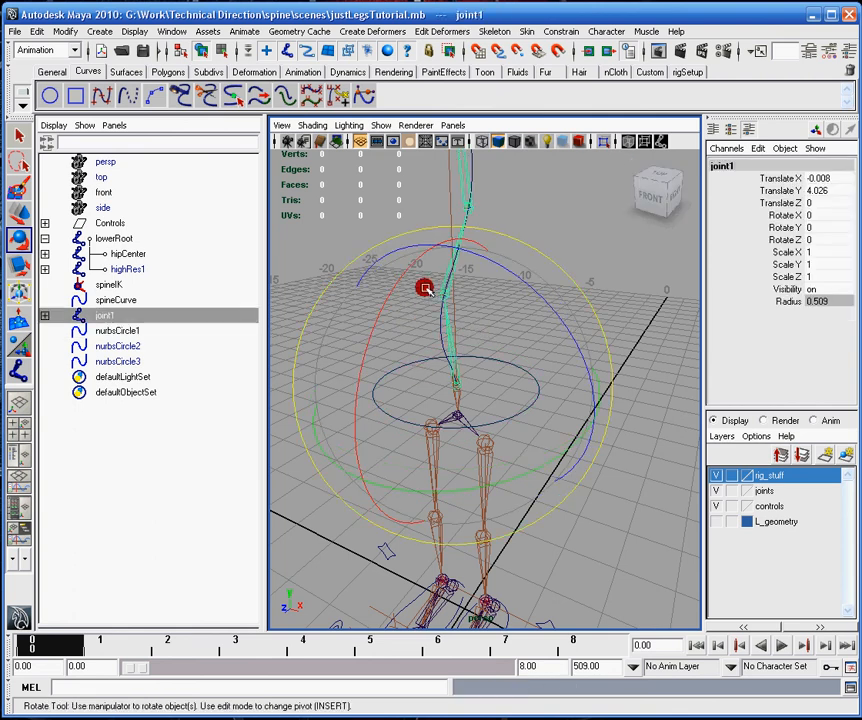
left_click_drag(426, 289, 393, 290)
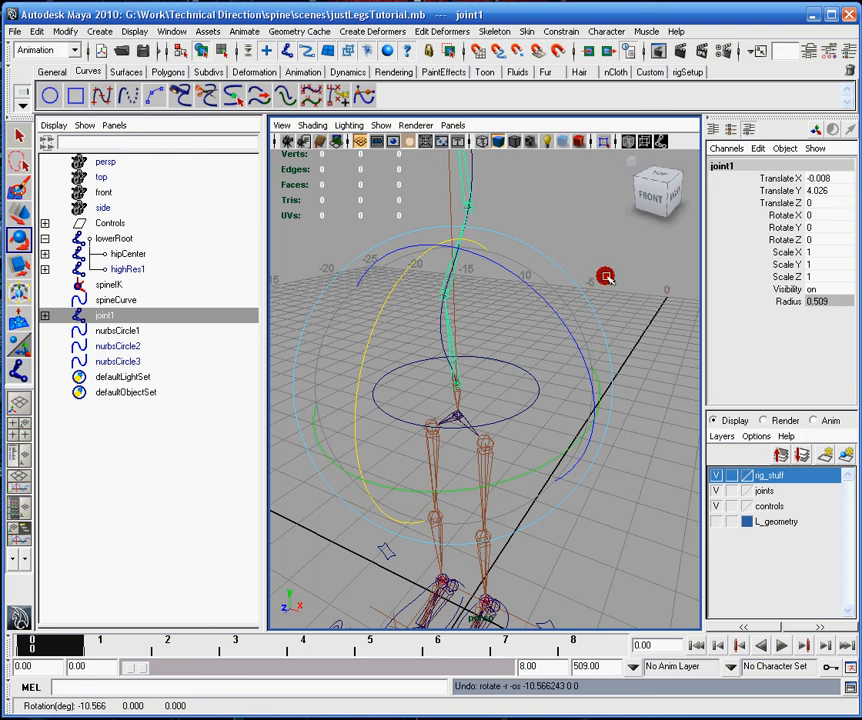
mouse_move(603, 277)
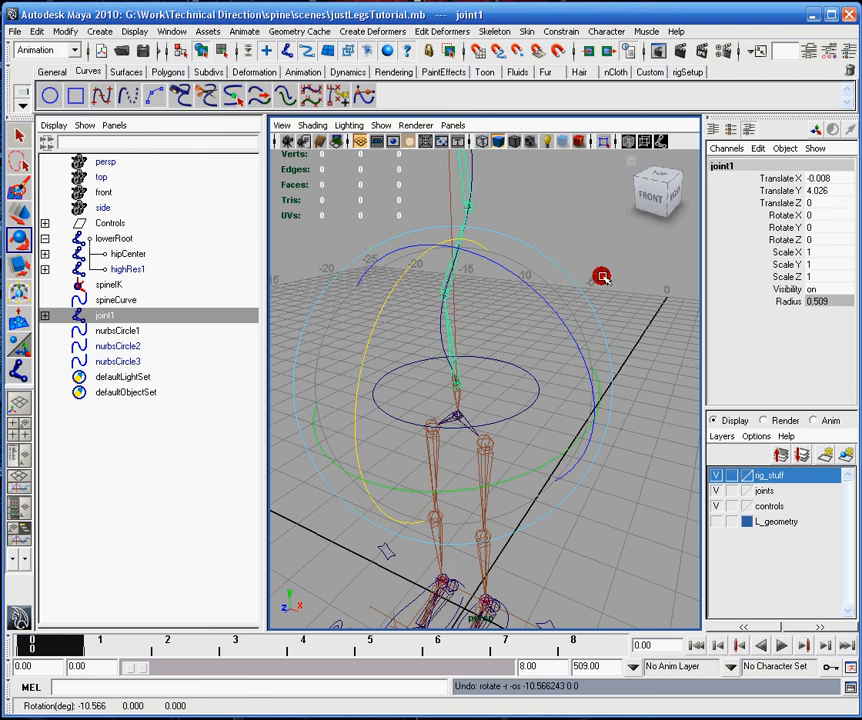
mouse_move(486, 295)
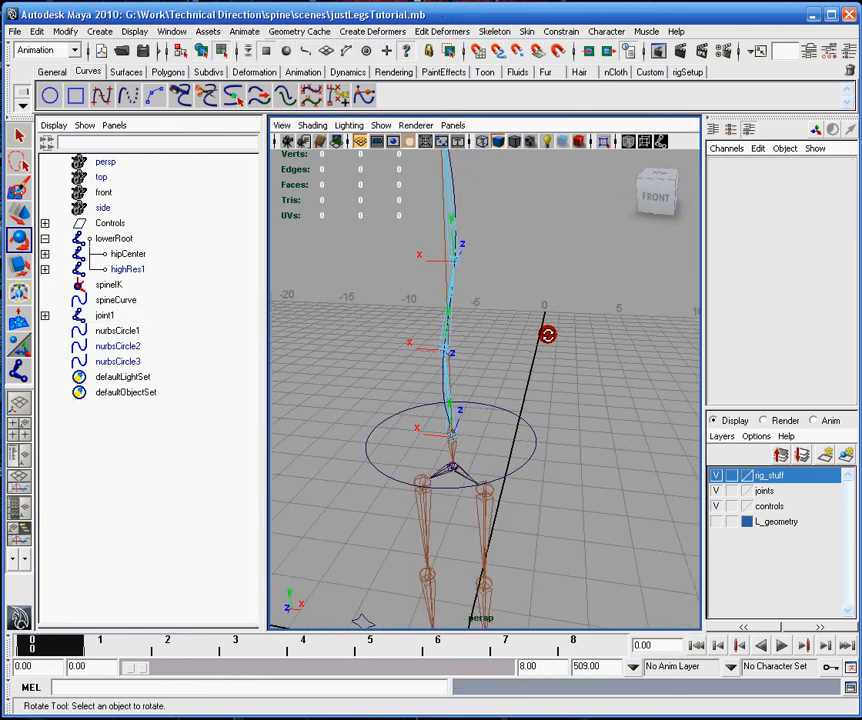
Select the lowest joint's rotation axis and reorient the axes with a typed MEL 'rotate 0' command
left_click(104, 315)
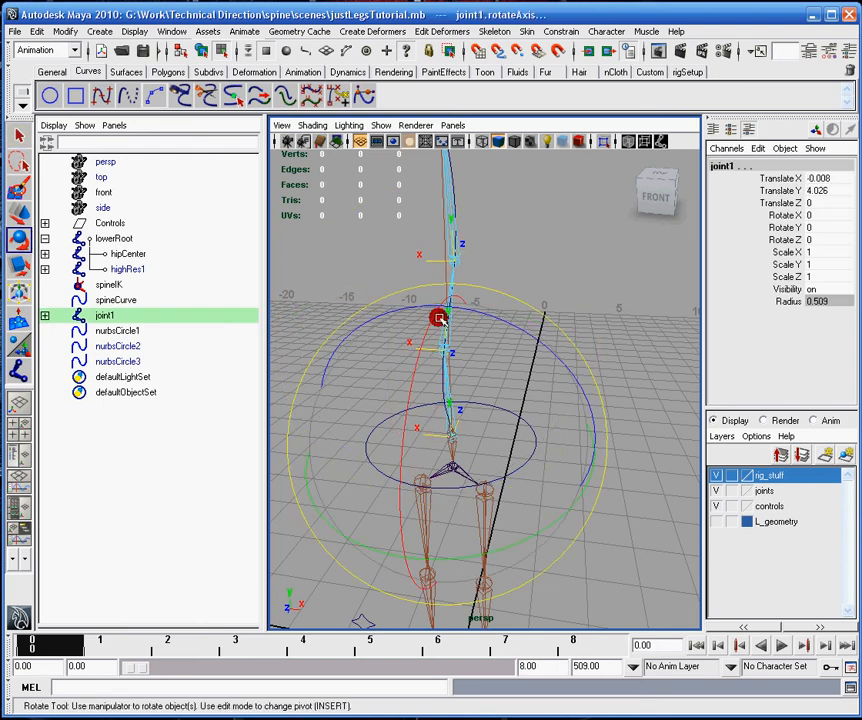
type("rot")
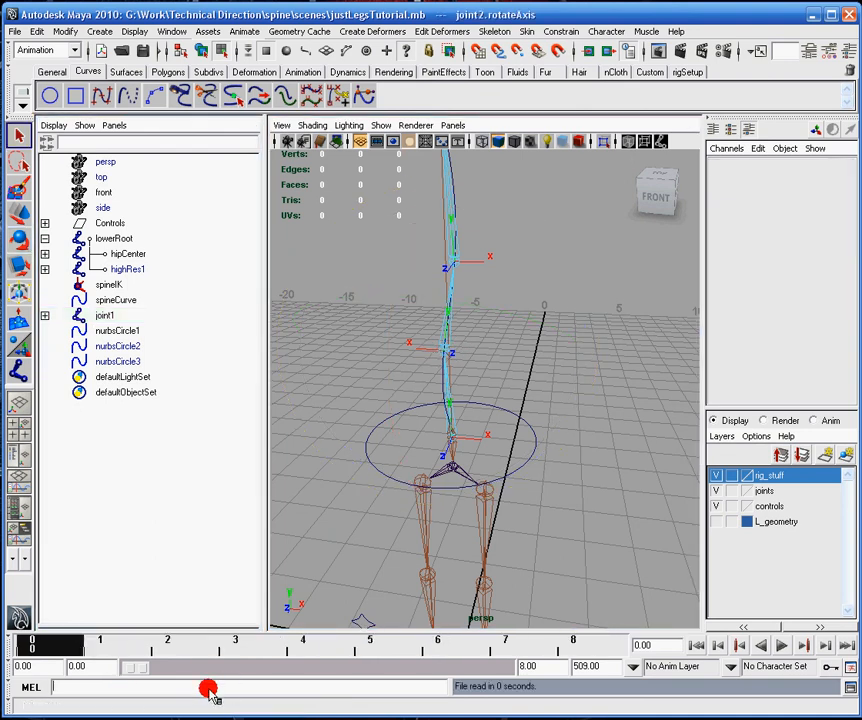
type("rotate 0")
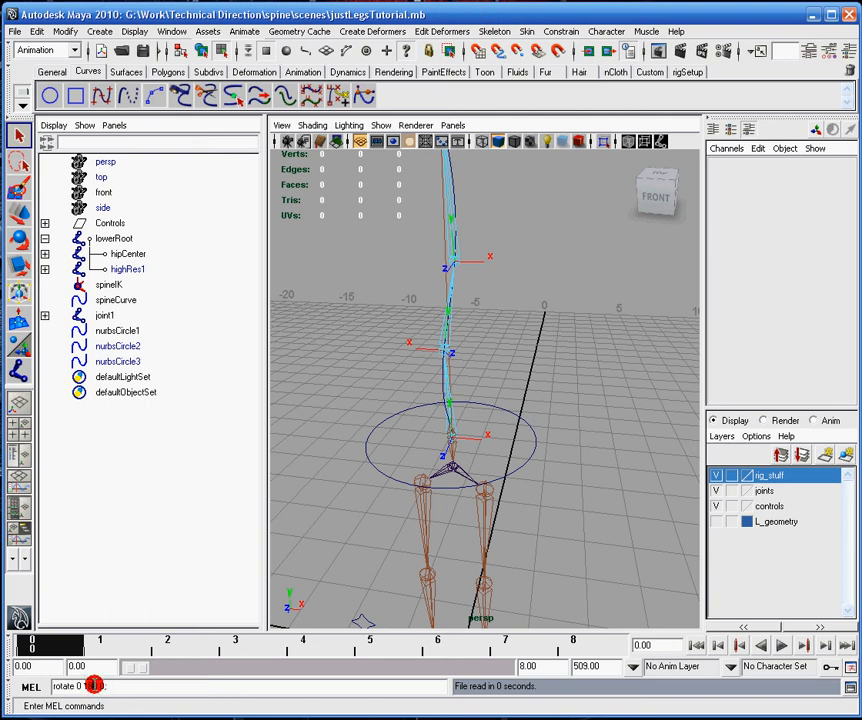
left_click(105, 315)
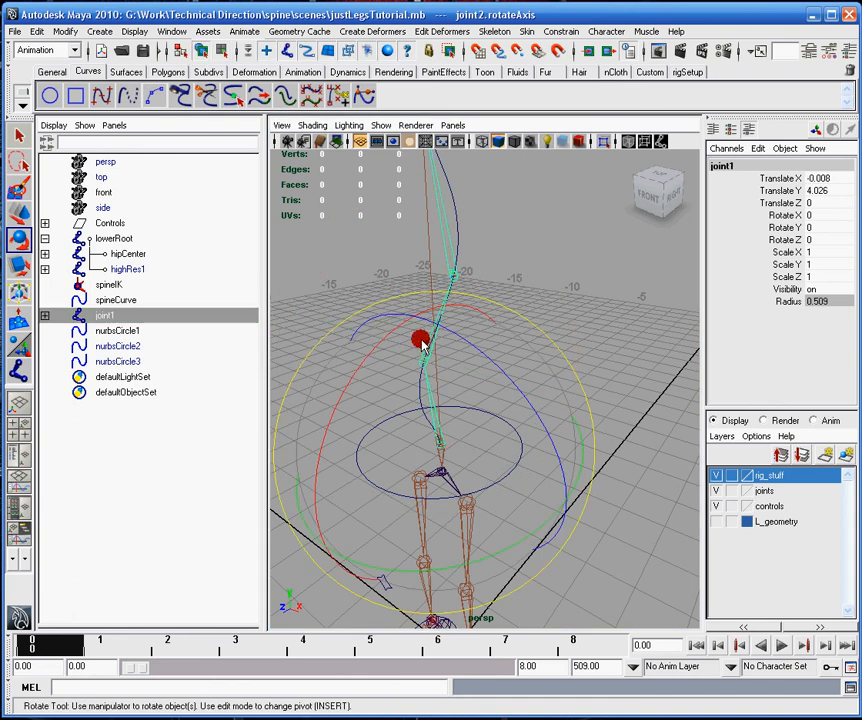
Test-rotate joint1 and the lower controller circle around Y and Z to compare their axes
left_click_drag(418, 338, 367, 228)
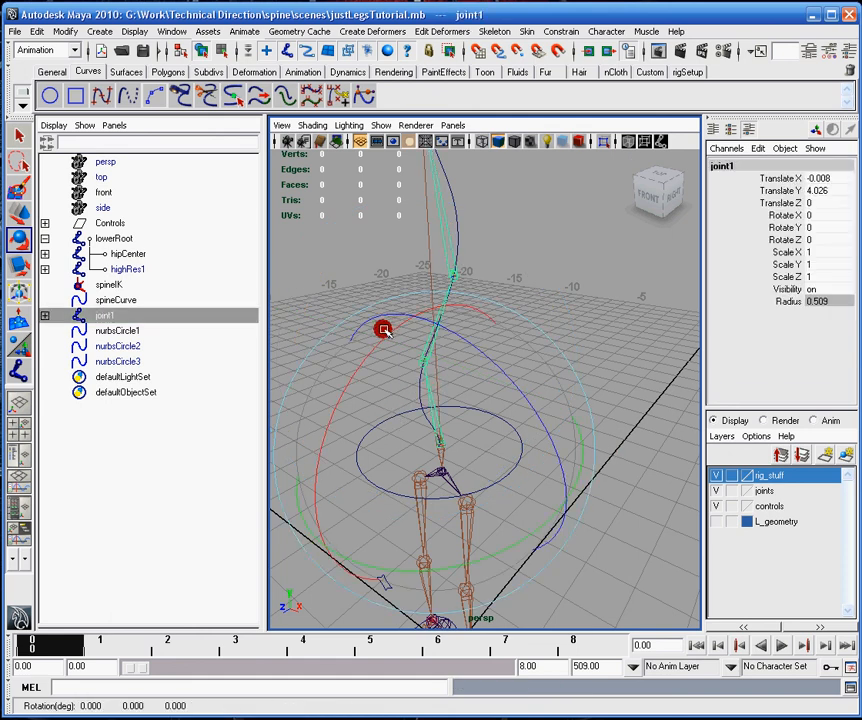
left_click_drag(383, 330, 620, 278)
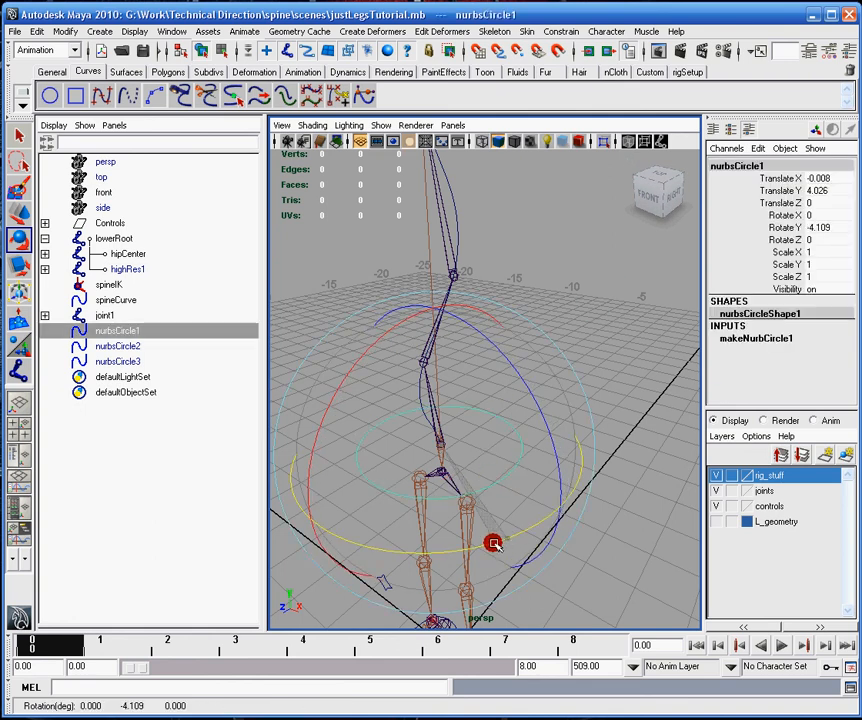
left_click_drag(492, 542, 372, 542)
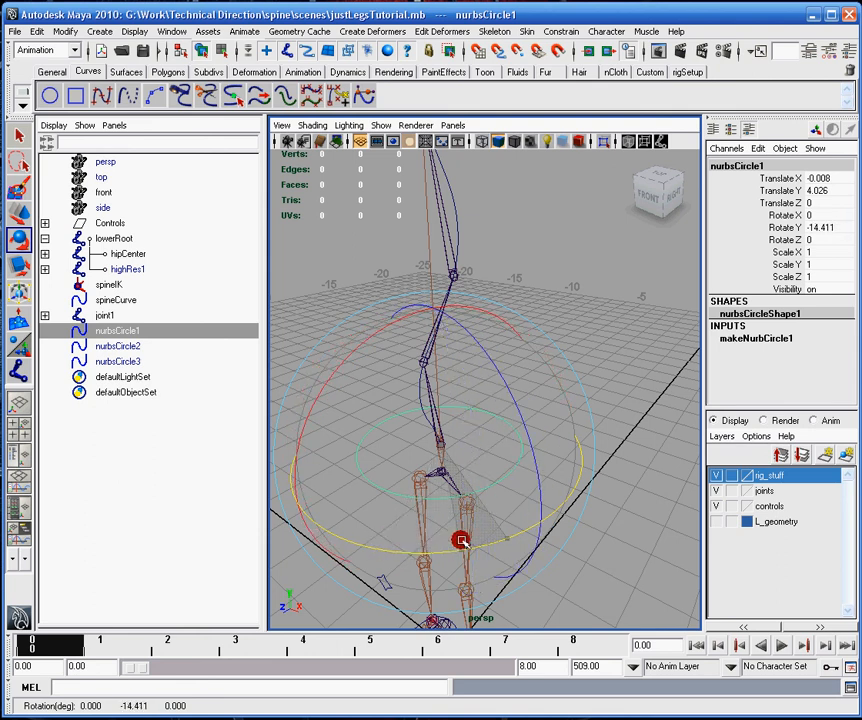
left_click_drag(461, 540, 476, 542)
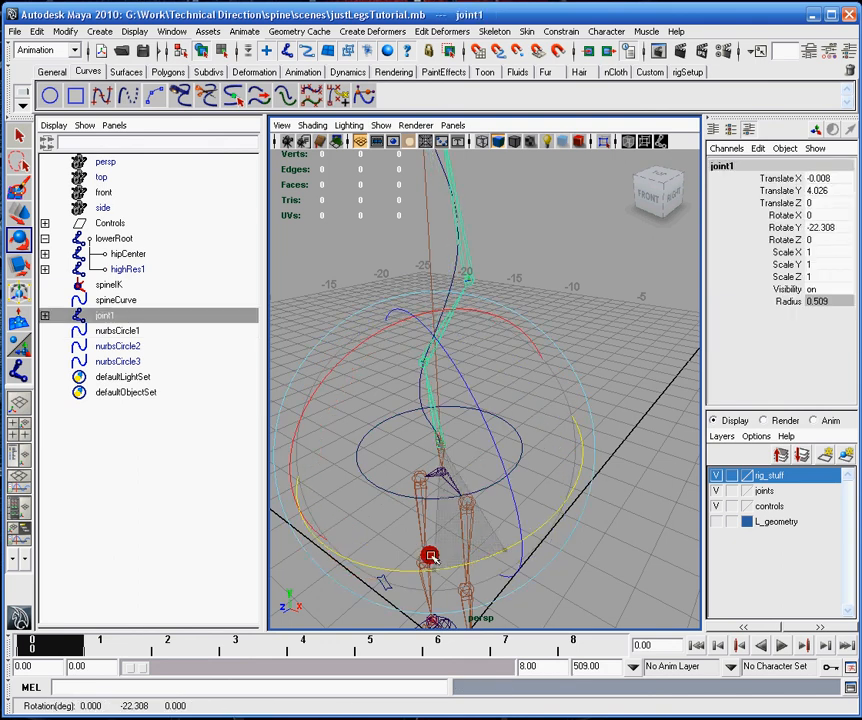
left_click_drag(430, 555, 483, 353)
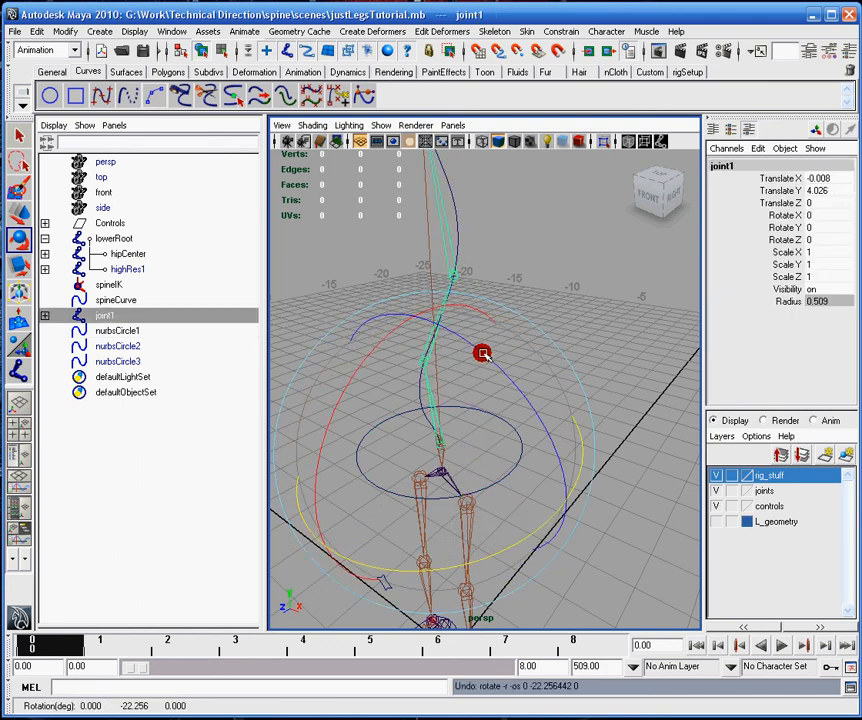
left_click_drag(483, 353, 525, 424)
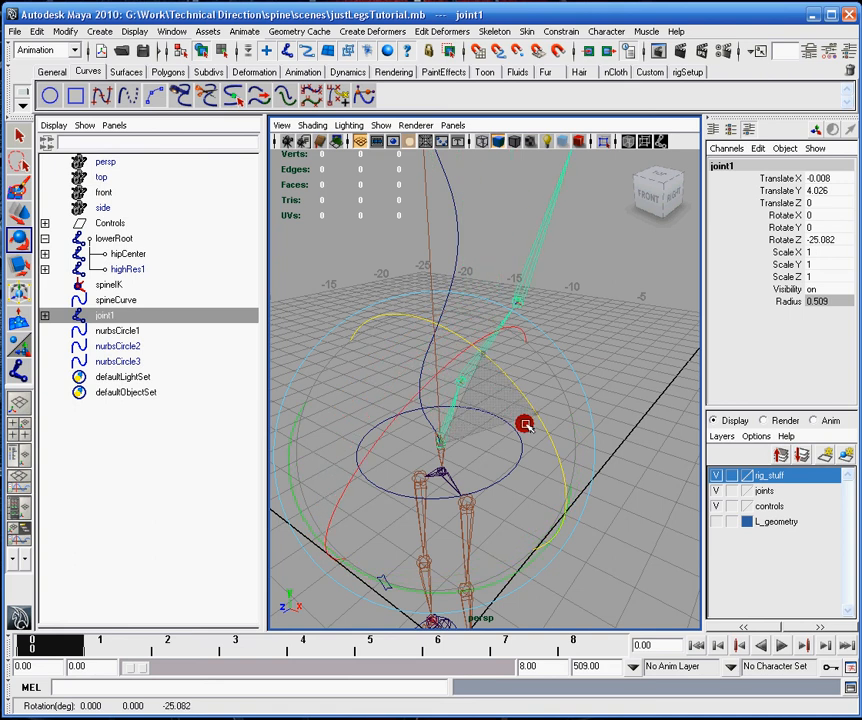
Select the lower circle, unhide the controller circles, then hide the NURBS circles again
left_click(117, 330)
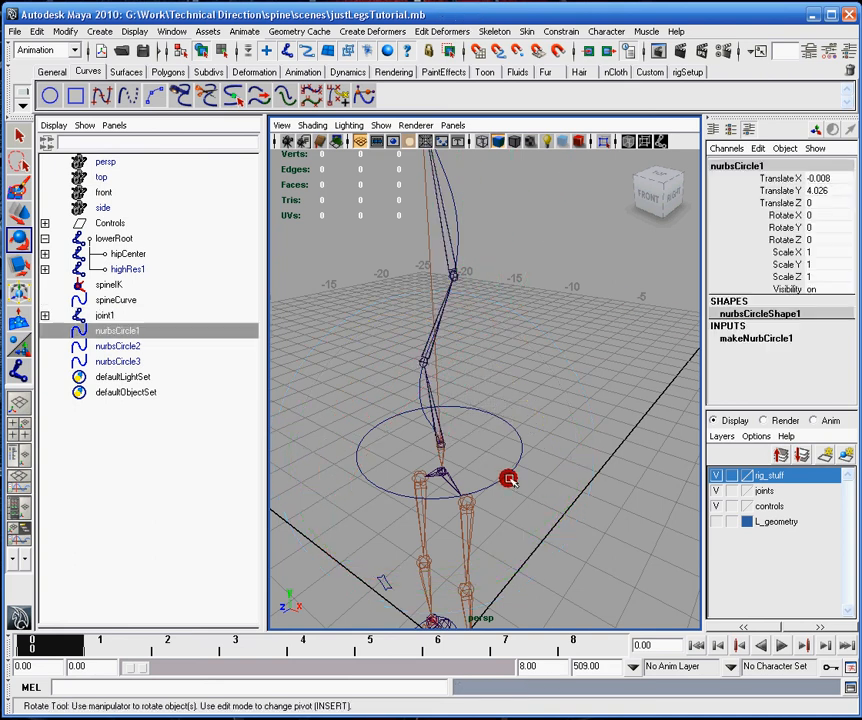
left_click_drag(509, 478, 528, 398)
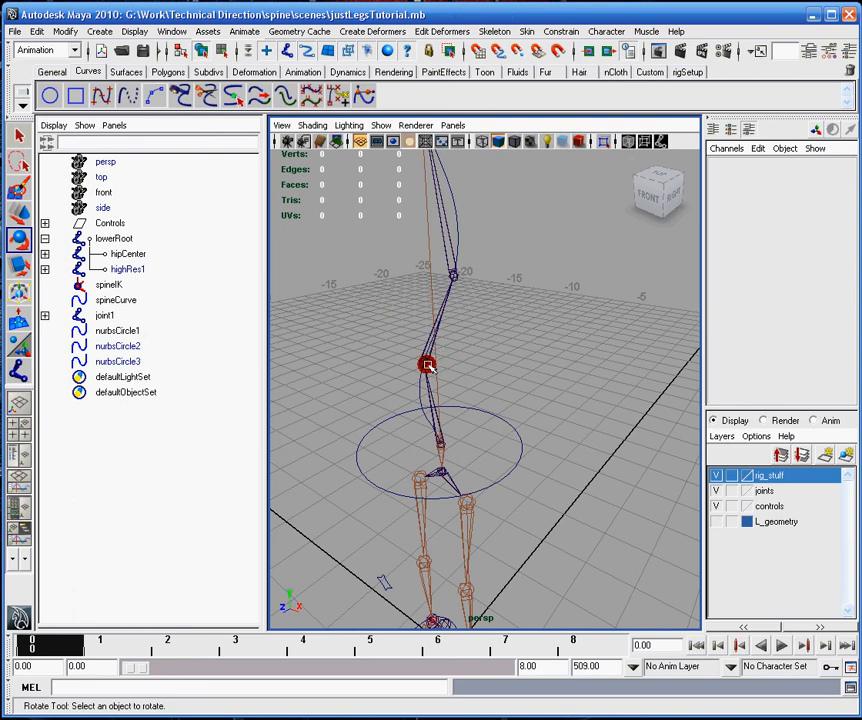
left_click(118, 361)
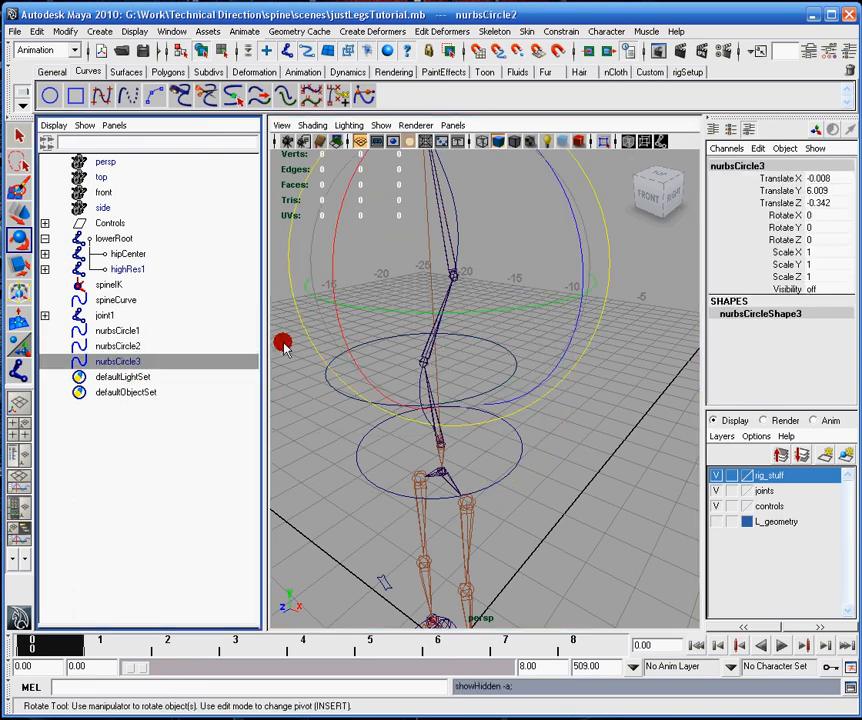
left_click_drag(285, 343, 358, 248)
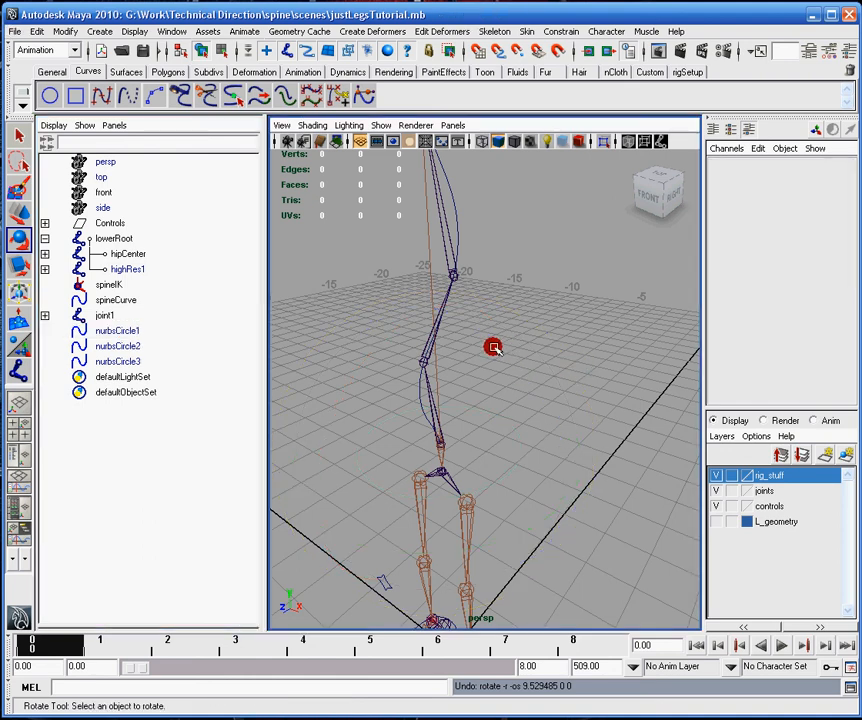
Dolly in on the spine, select the joint1 chain and open the Modify menu
left_click_drag(493, 347, 518, 446)
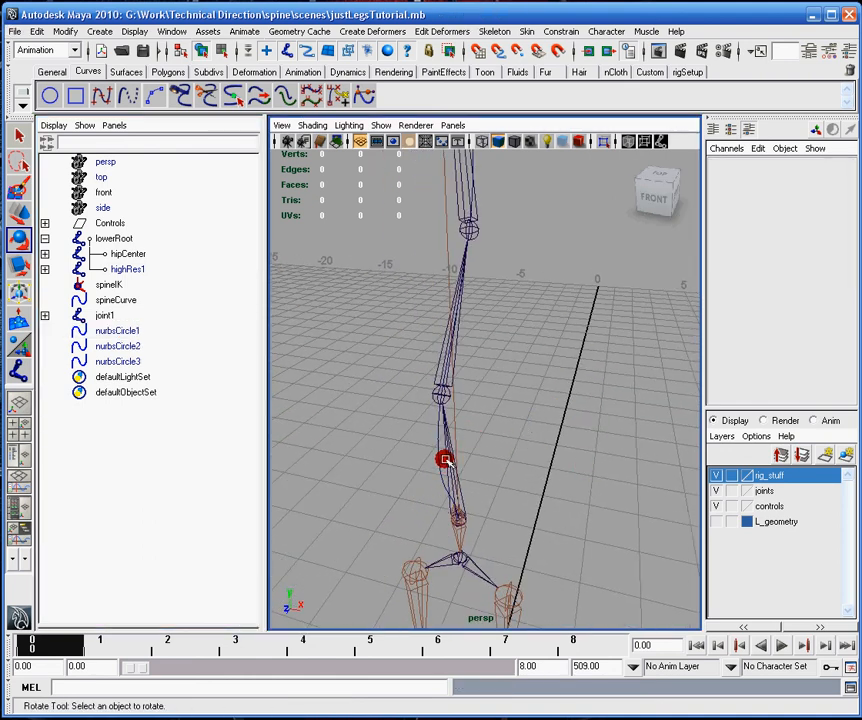
left_click(446, 459)
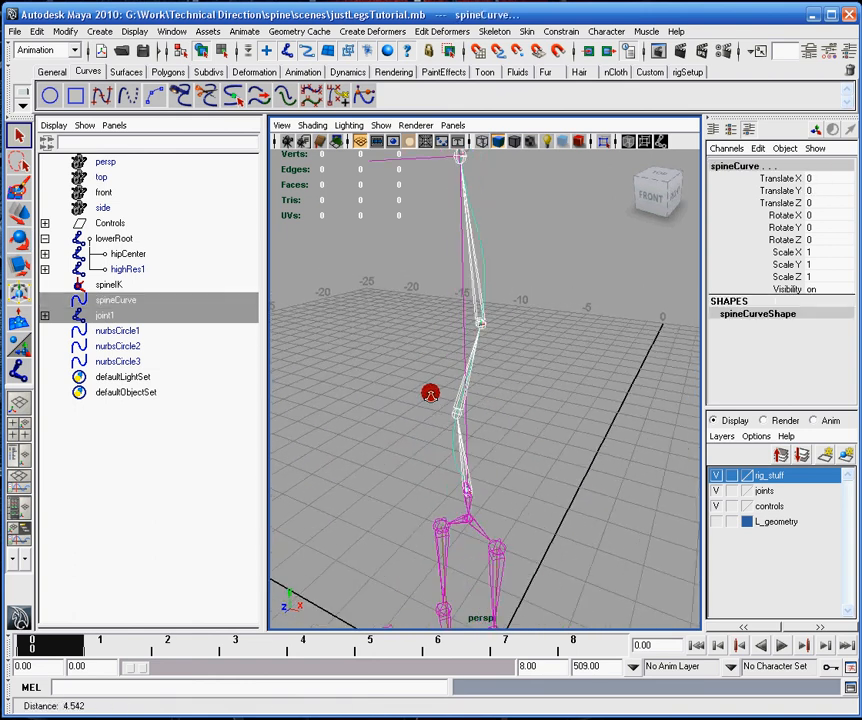
left_click(105, 315)
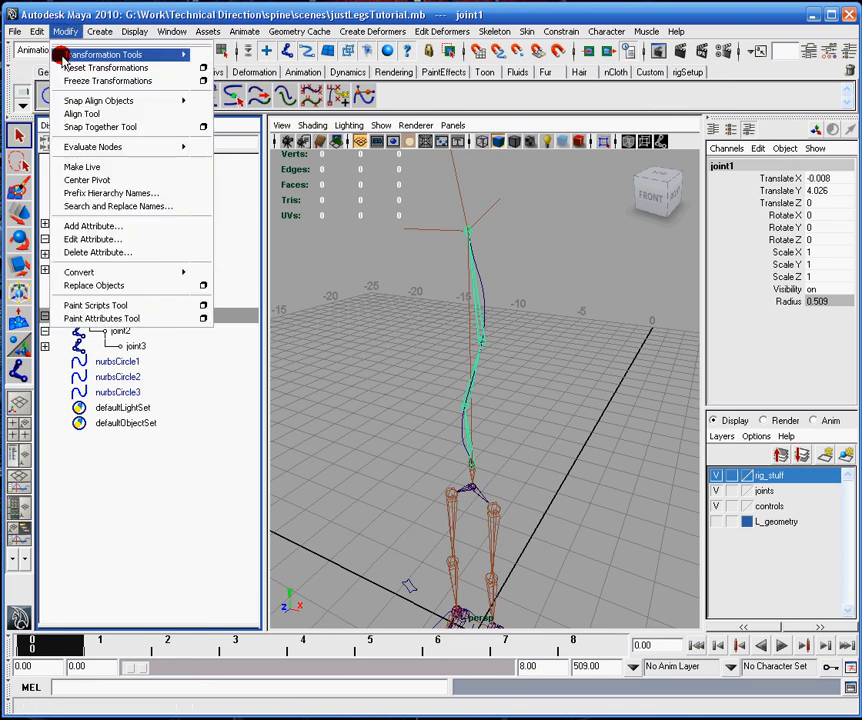
mouse_move(117, 206)
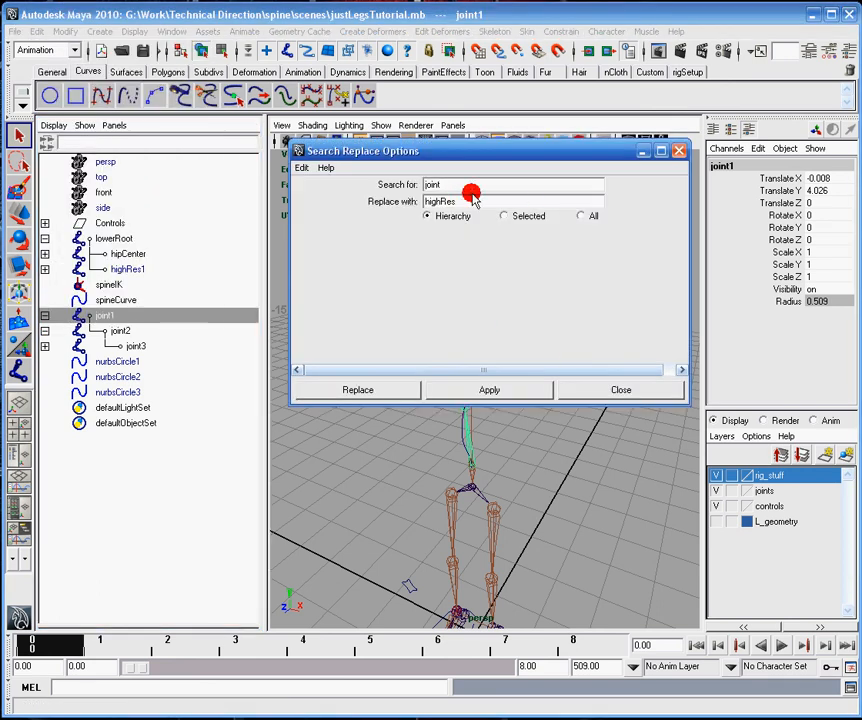
Replace 'joint' with 'spineRig' across the hierarchy and close the renaming dialog
double_click(440, 201)
type("spineRig")
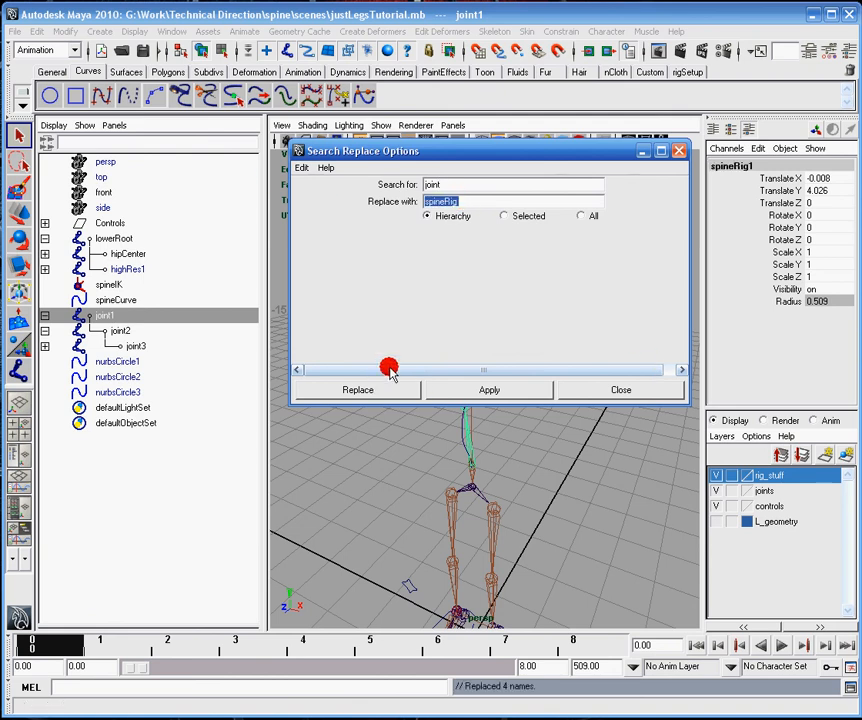
left_click(620, 389)
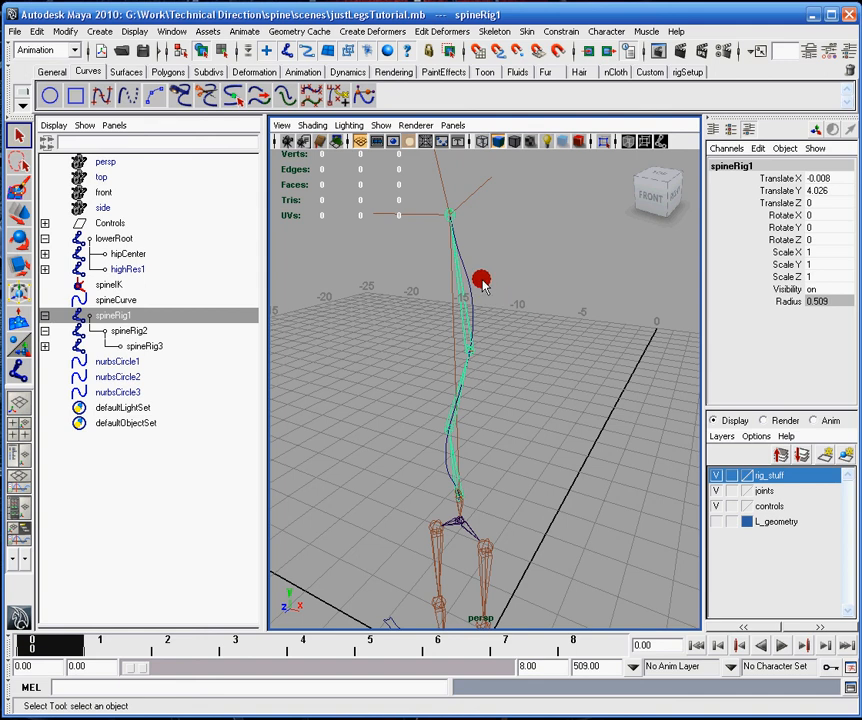
left_click_drag(483, 280, 467, 282)
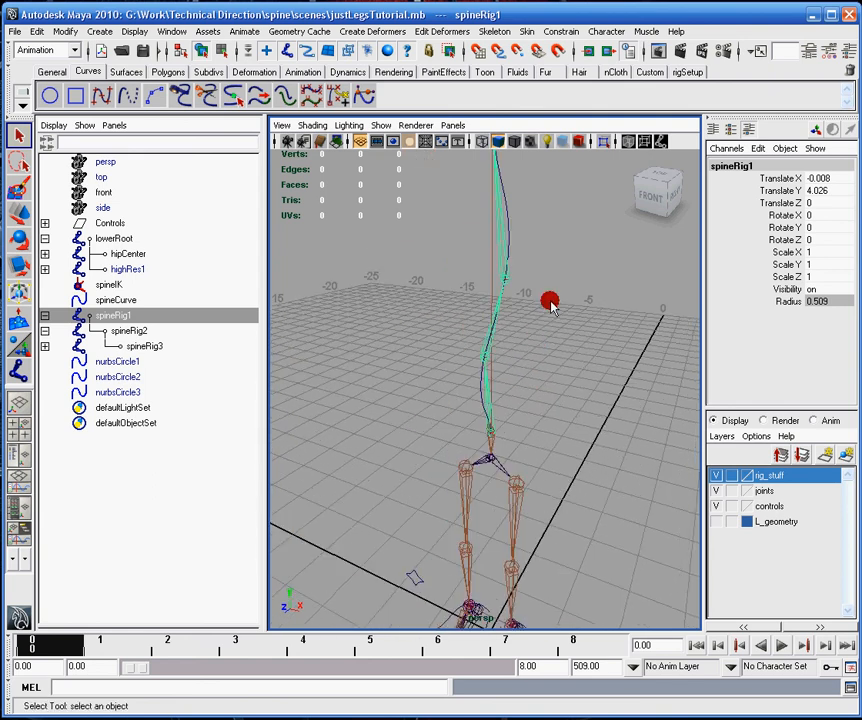
left_click_drag(550, 303, 483, 355)
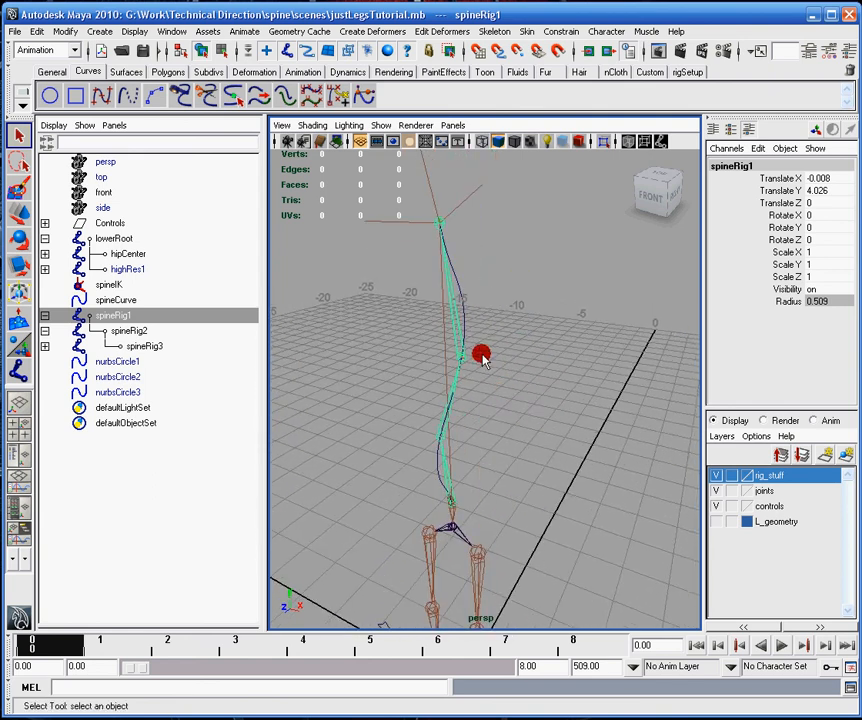